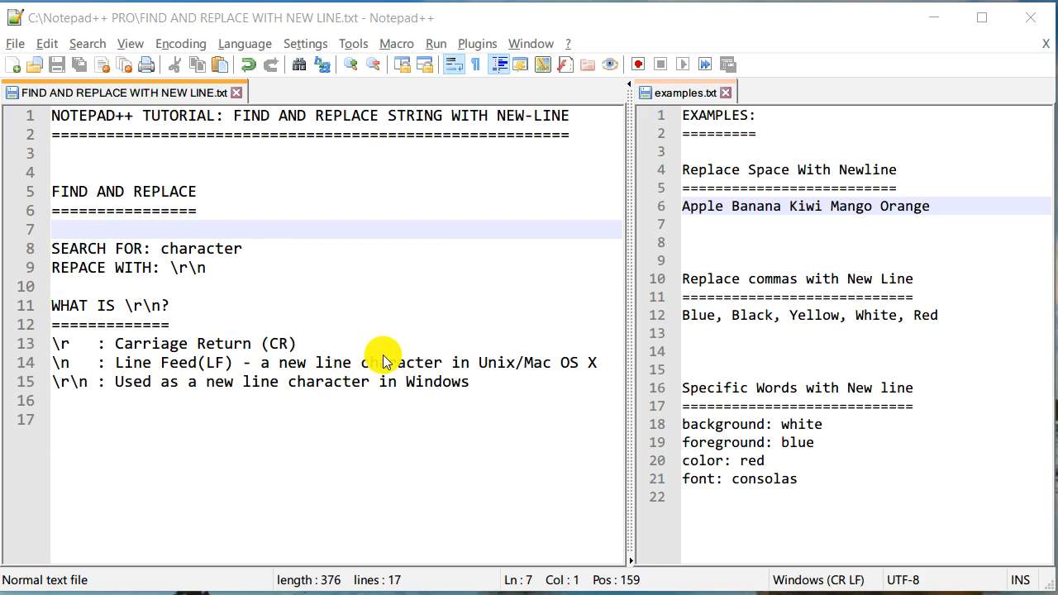
mouse_move(702, 244)
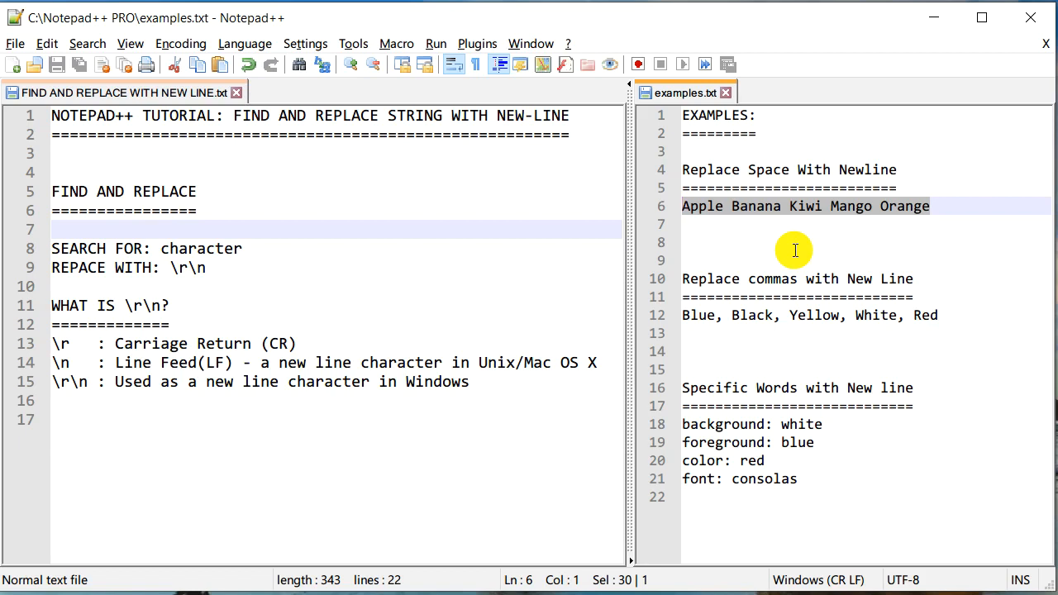
mouse_move(756, 230)
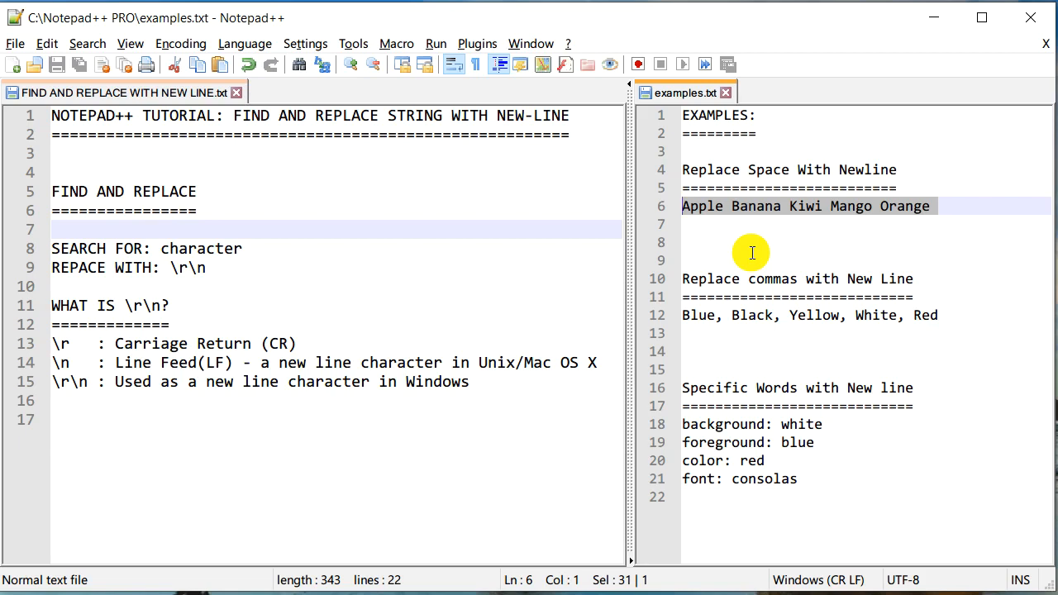
mouse_move(896, 316)
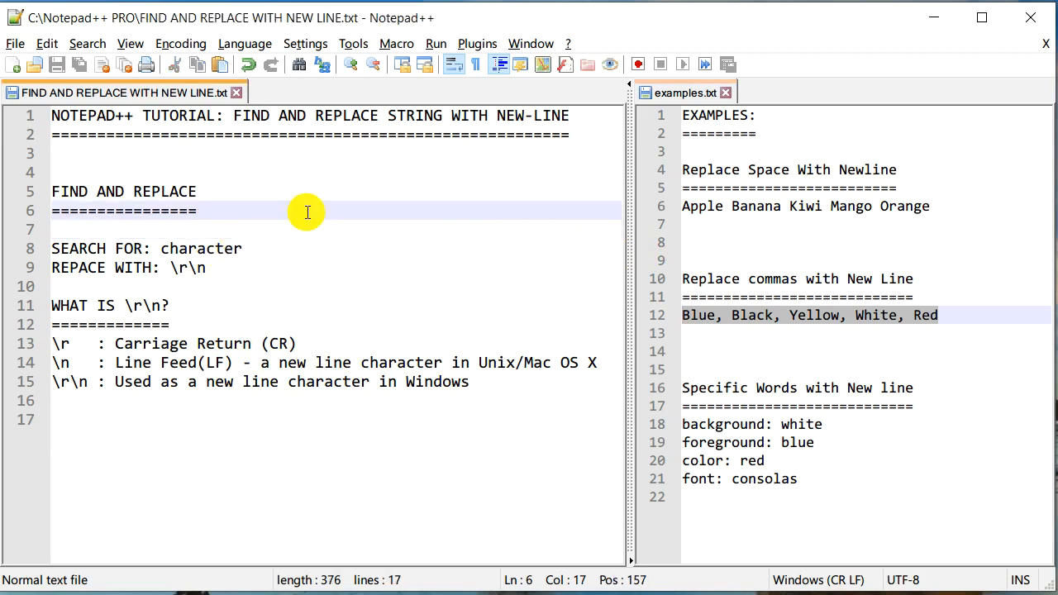
mouse_move(971, 180)
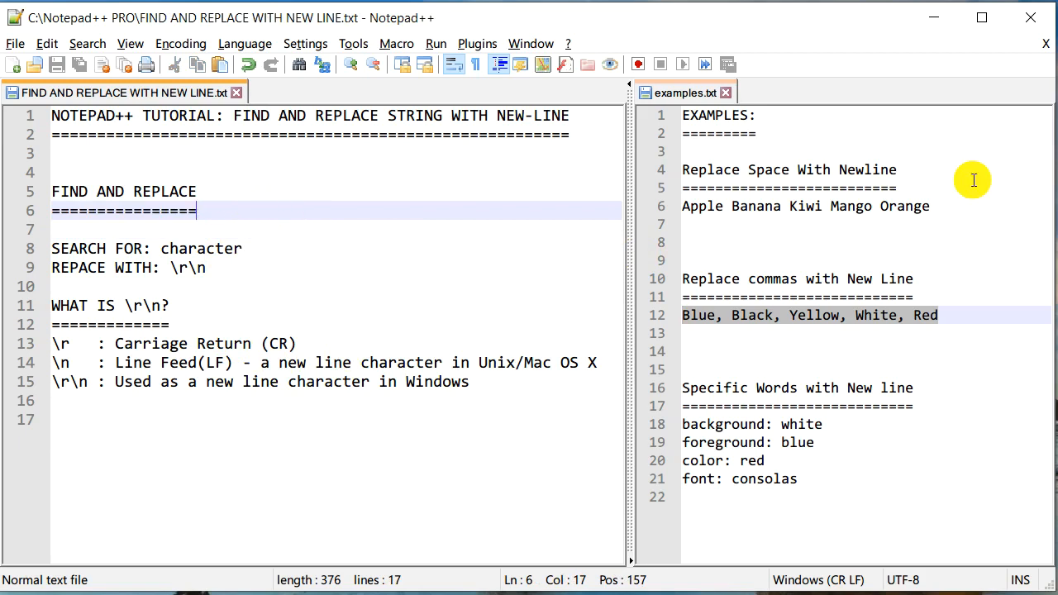
mouse_move(370, 211)
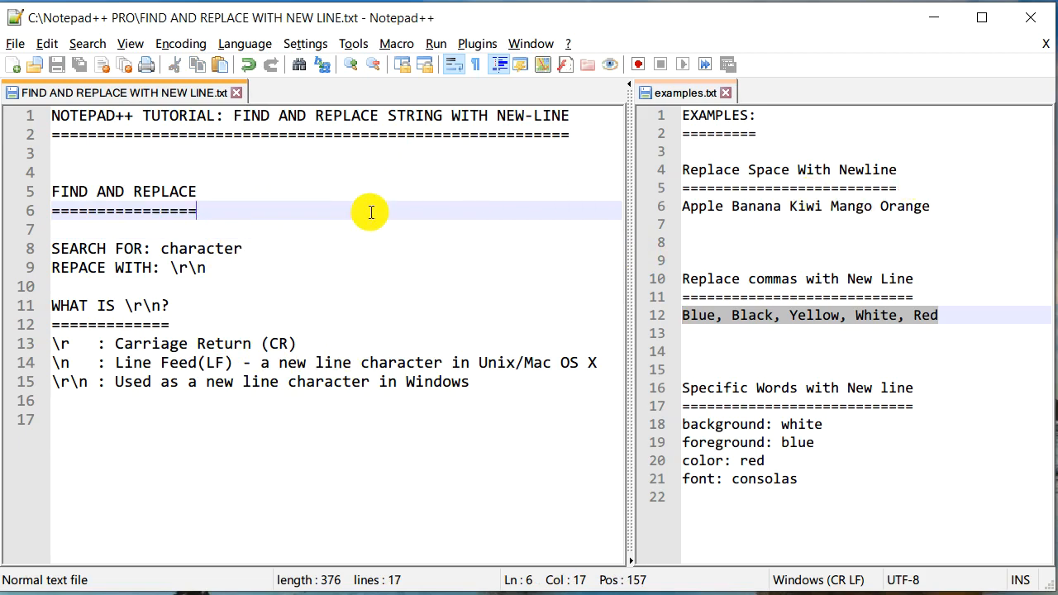
Bring up Replace with ':' as search, '\r\n' as replacement and Extended search mode selected
click(86, 43)
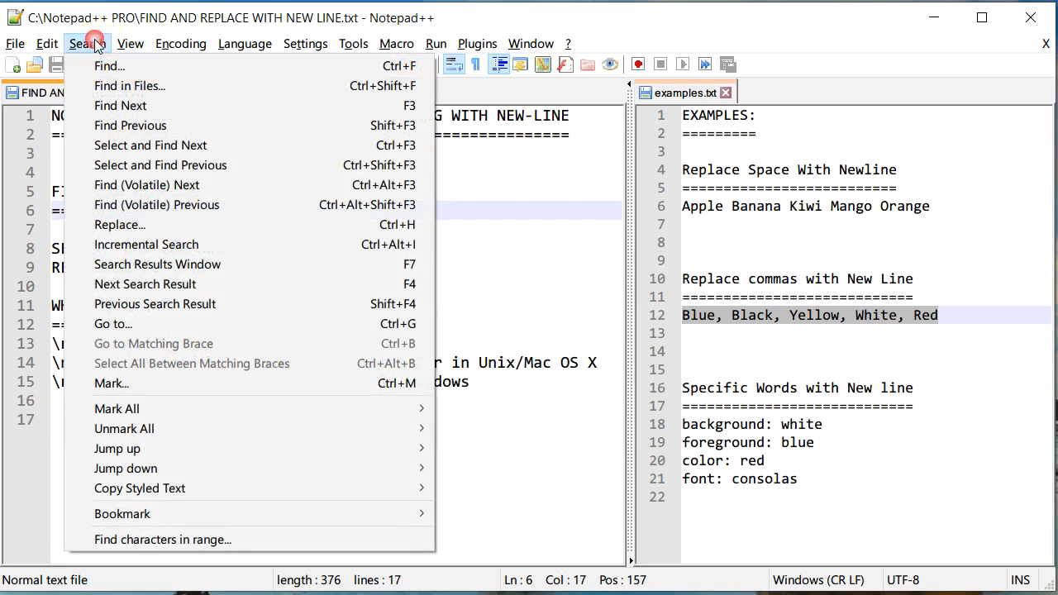
mouse_move(157, 225)
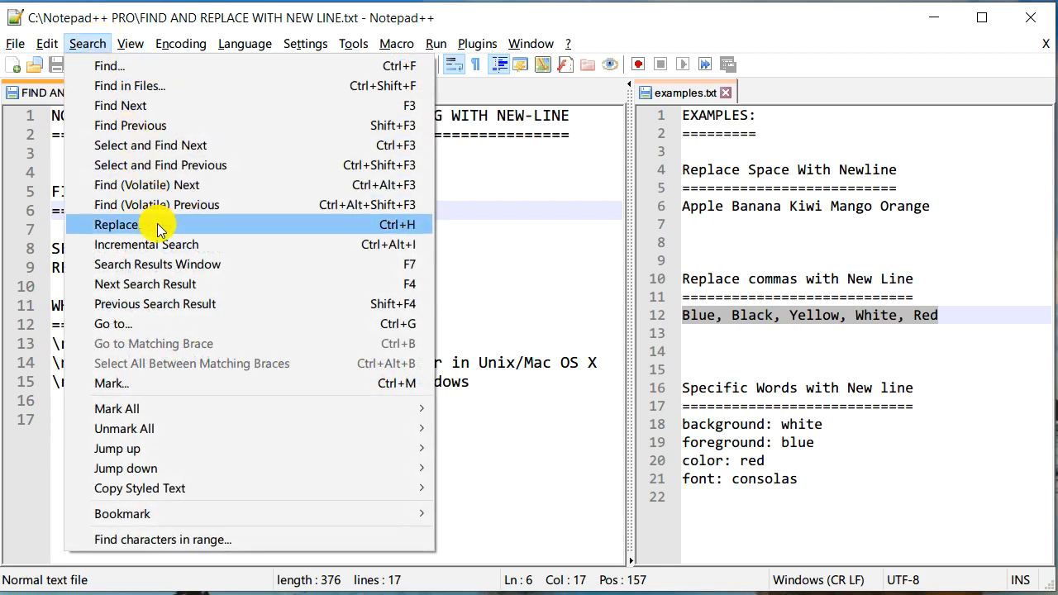
click(116, 225)
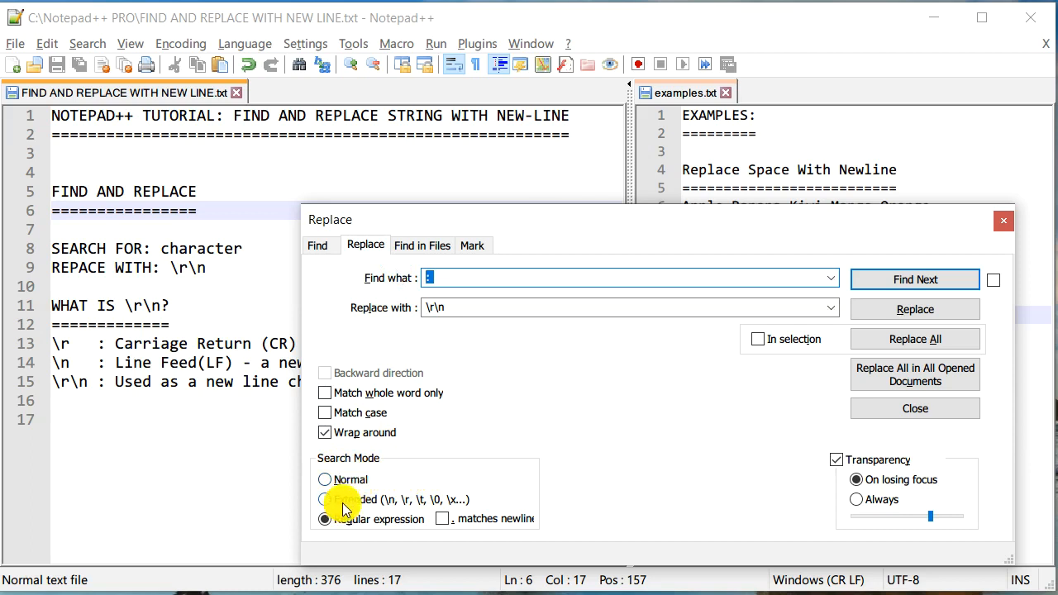
click(324, 499)
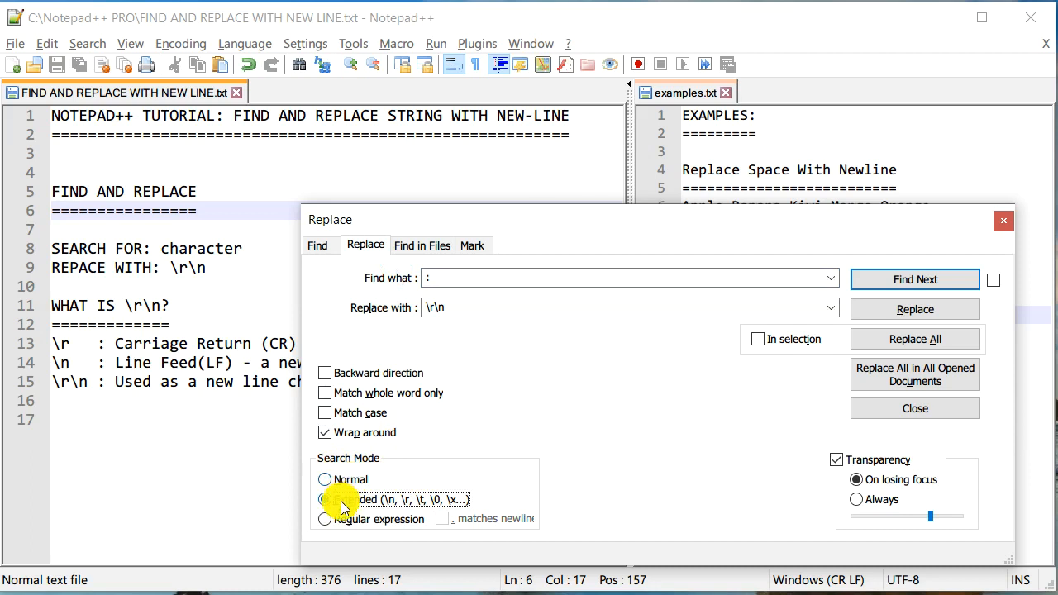
click(324, 499)
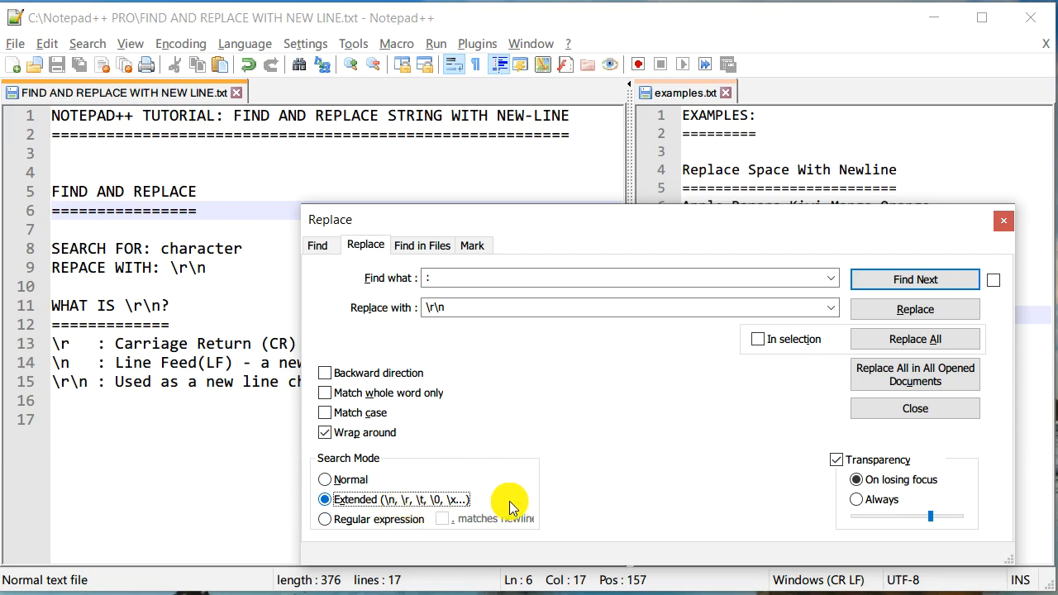
mouse_move(563, 504)
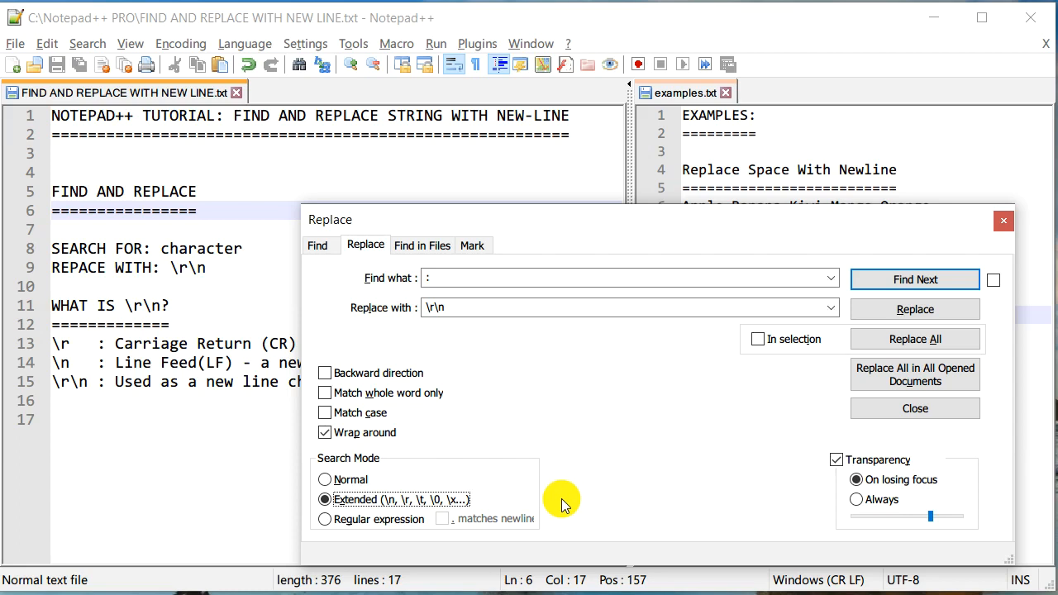
mouse_move(513, 221)
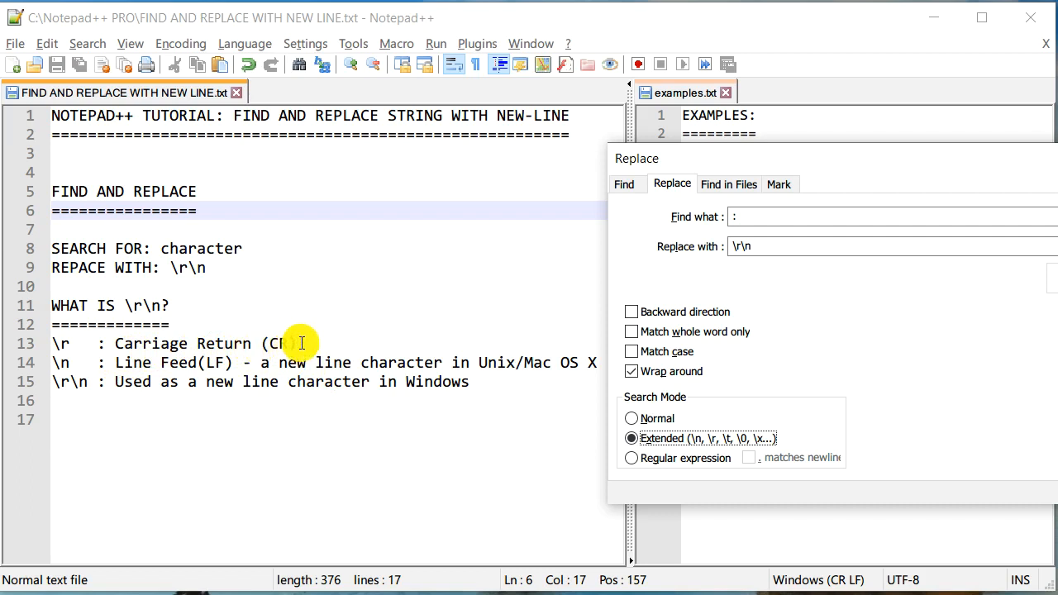
mouse_move(678, 458)
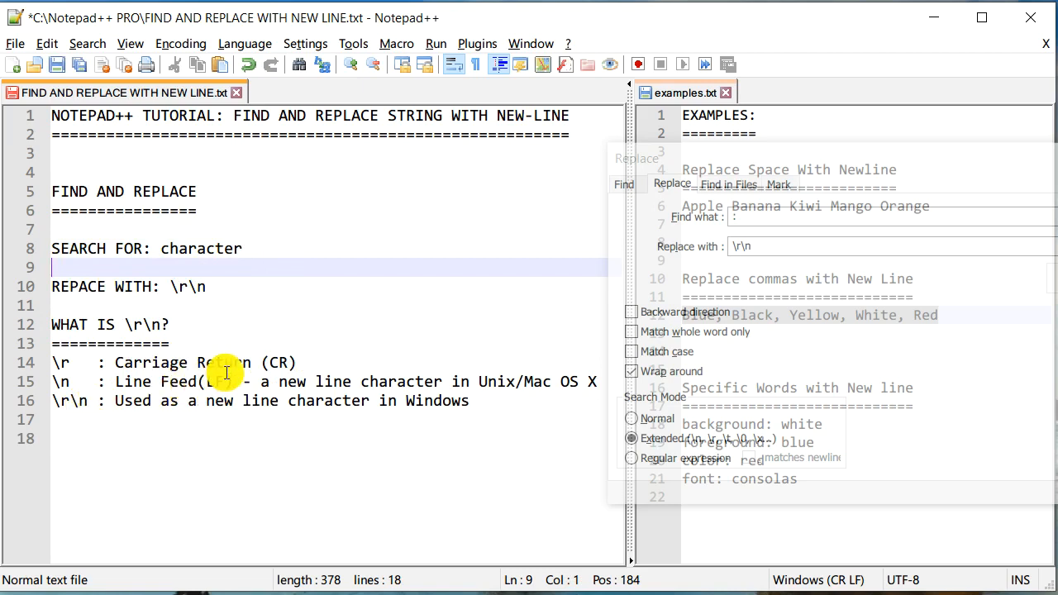
mouse_move(119, 402)
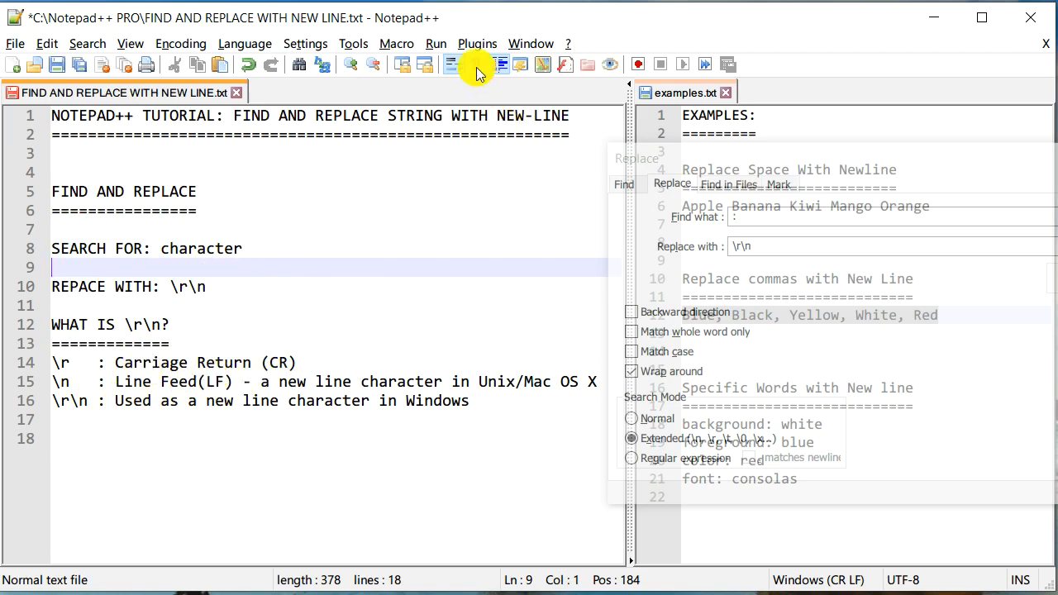
mouse_move(476, 72)
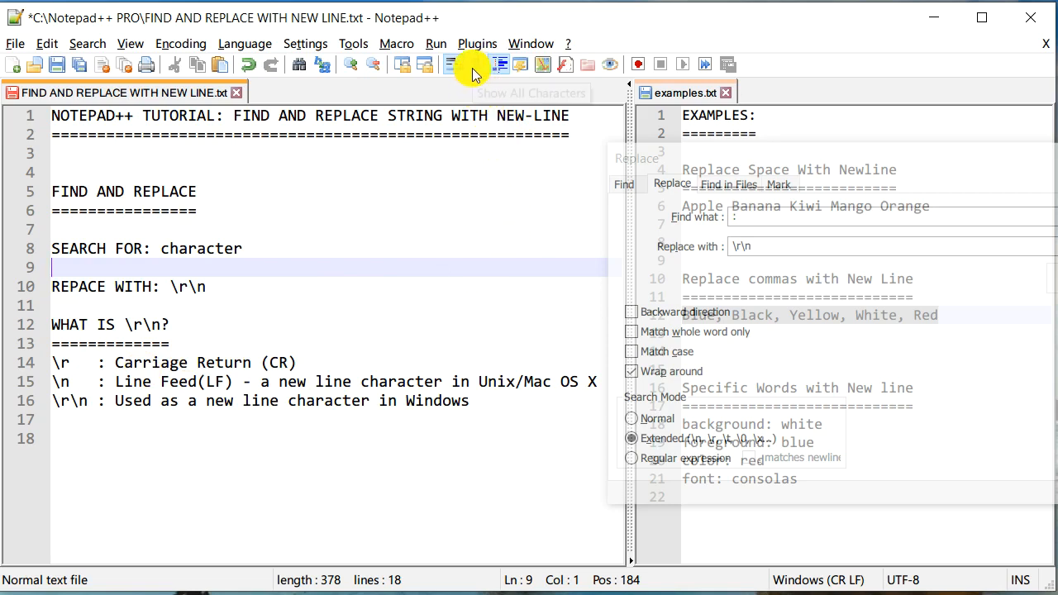
mouse_move(474, 68)
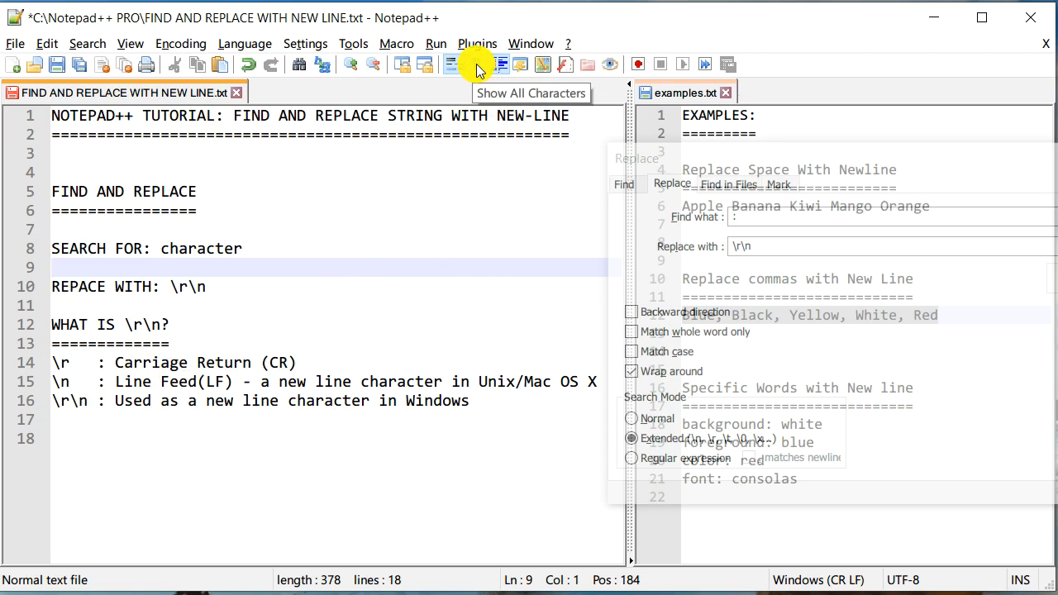
Show all characters to reveal the CRLF line endings in both files
click(472, 63)
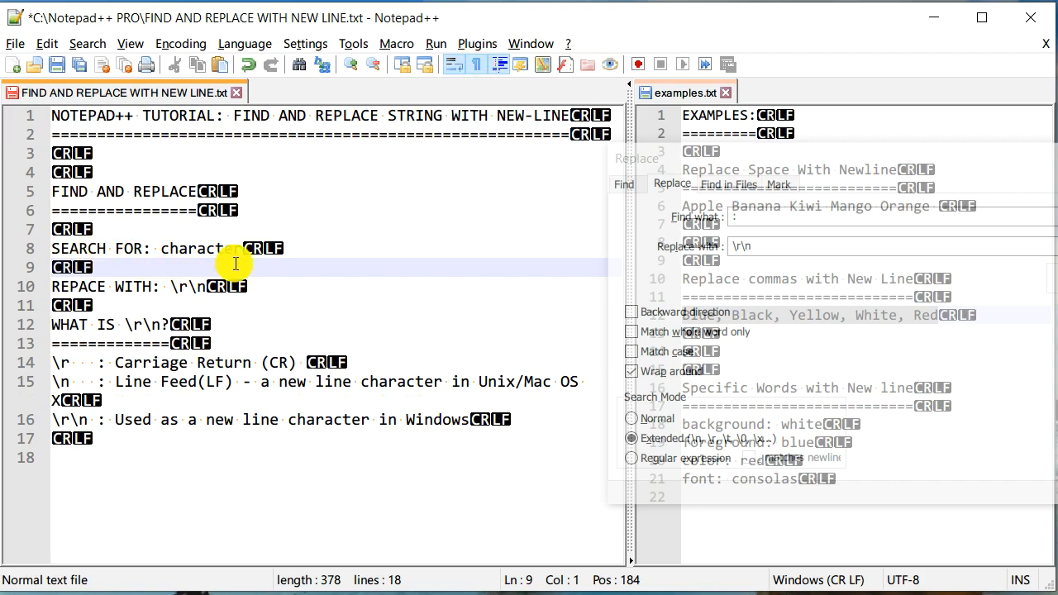
mouse_move(240, 248)
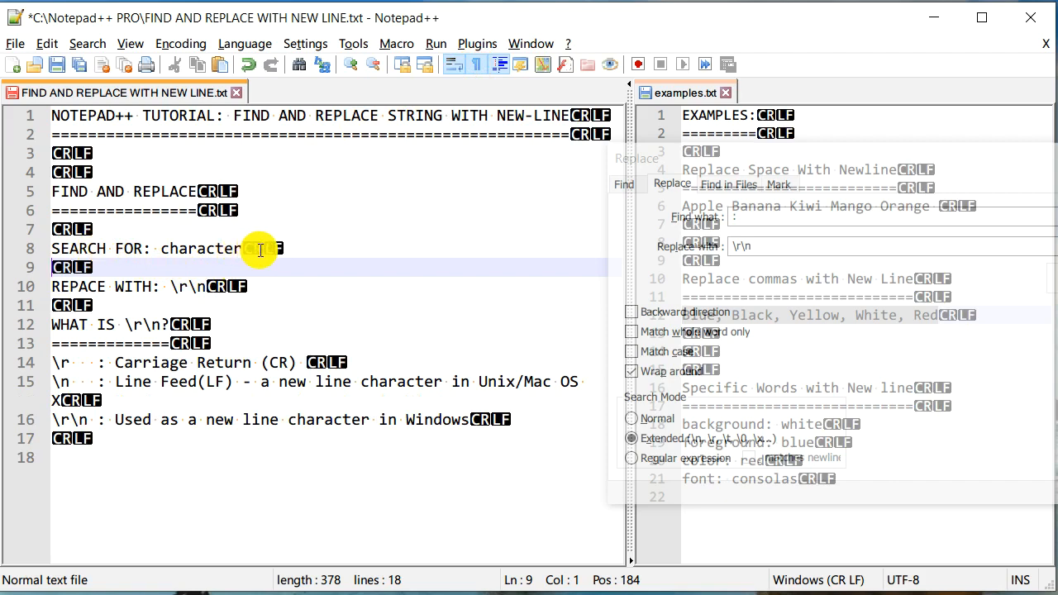
mouse_move(281, 254)
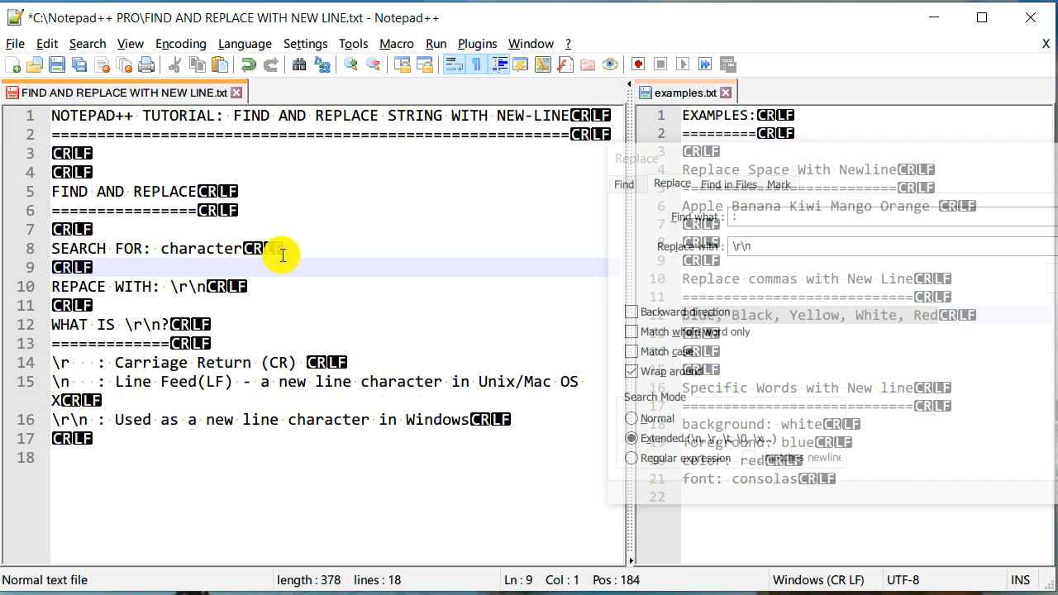
mouse_move(345, 191)
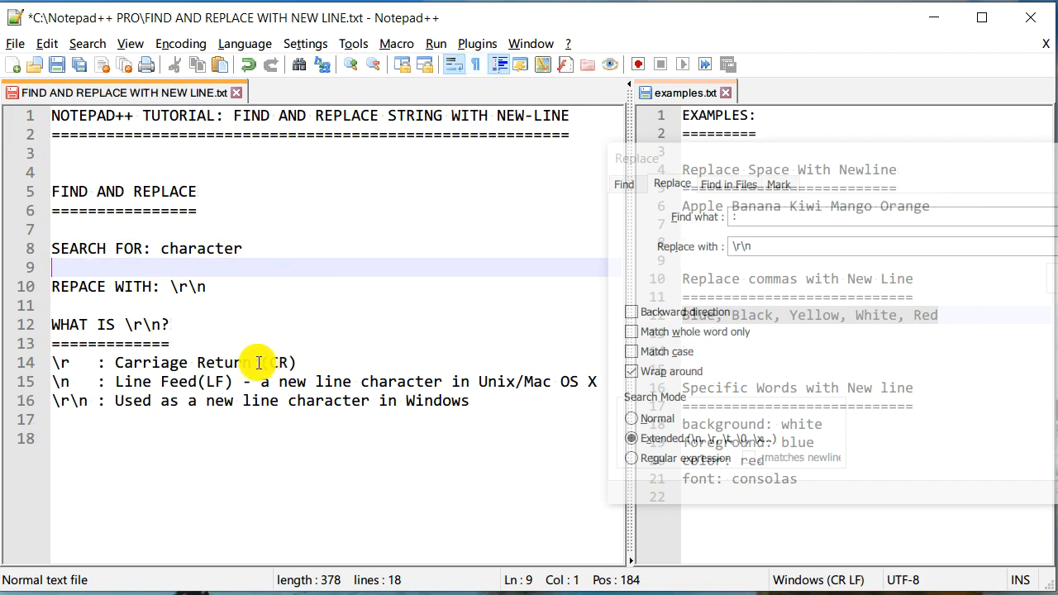
mouse_move(377, 271)
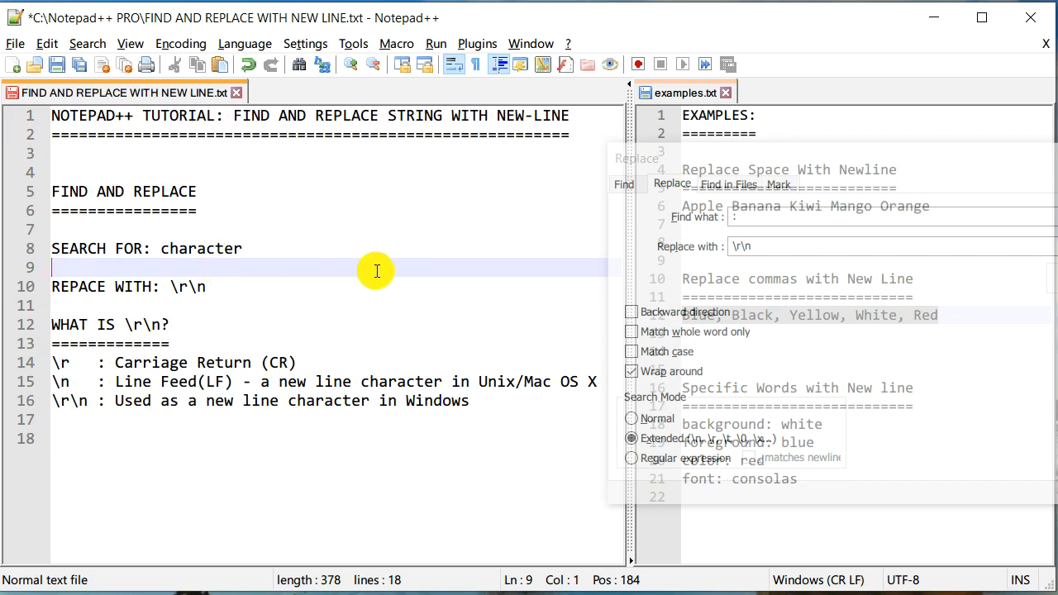
mouse_move(859, 168)
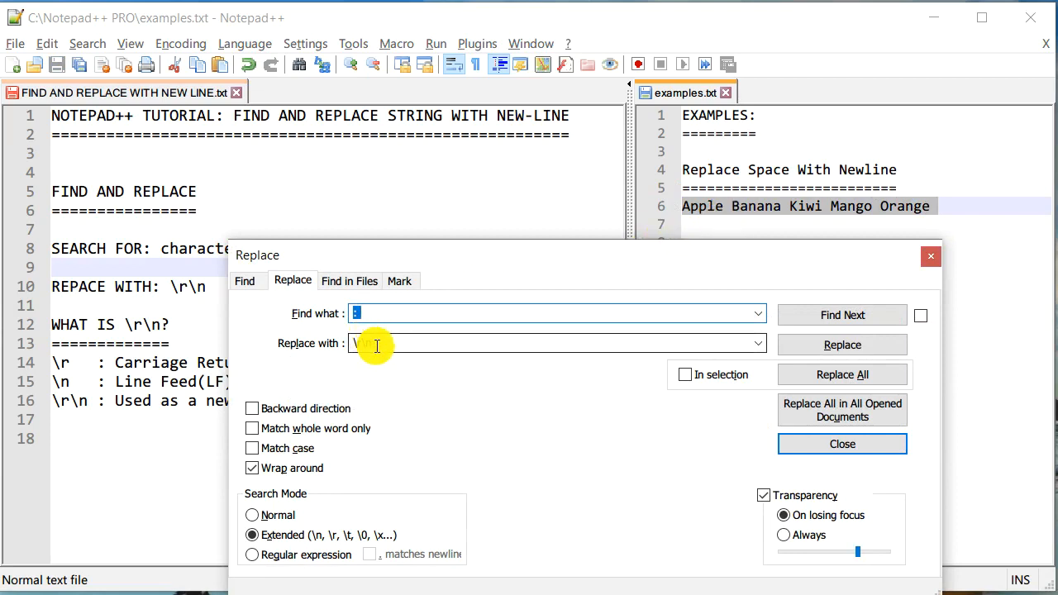
mouse_move(373, 347)
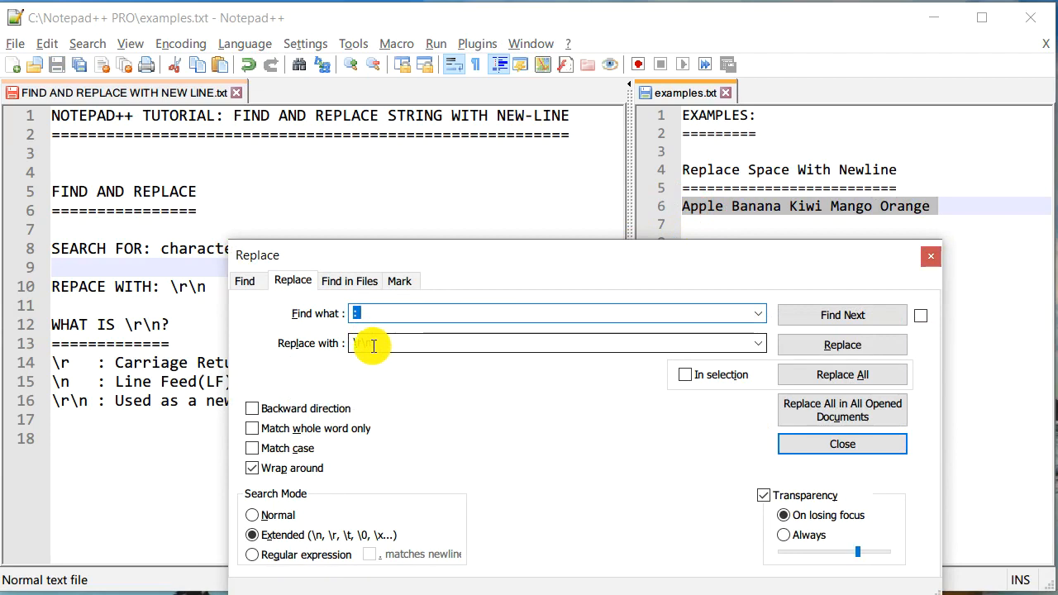
Set Replace to '\r\n' in Extended mode and pick the space after Apple as search text
text(\r\n)
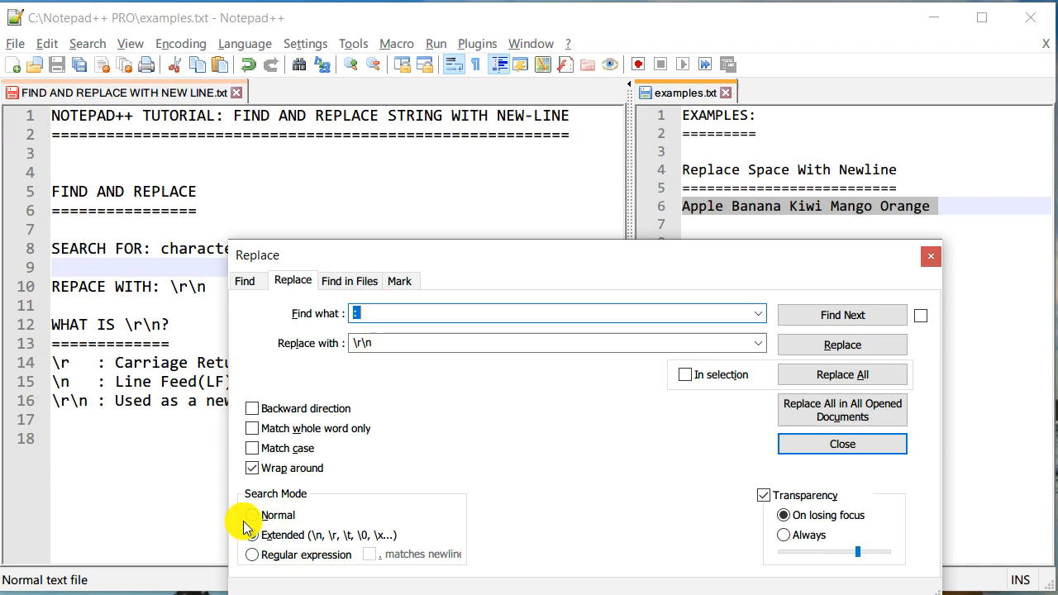
click(251, 535)
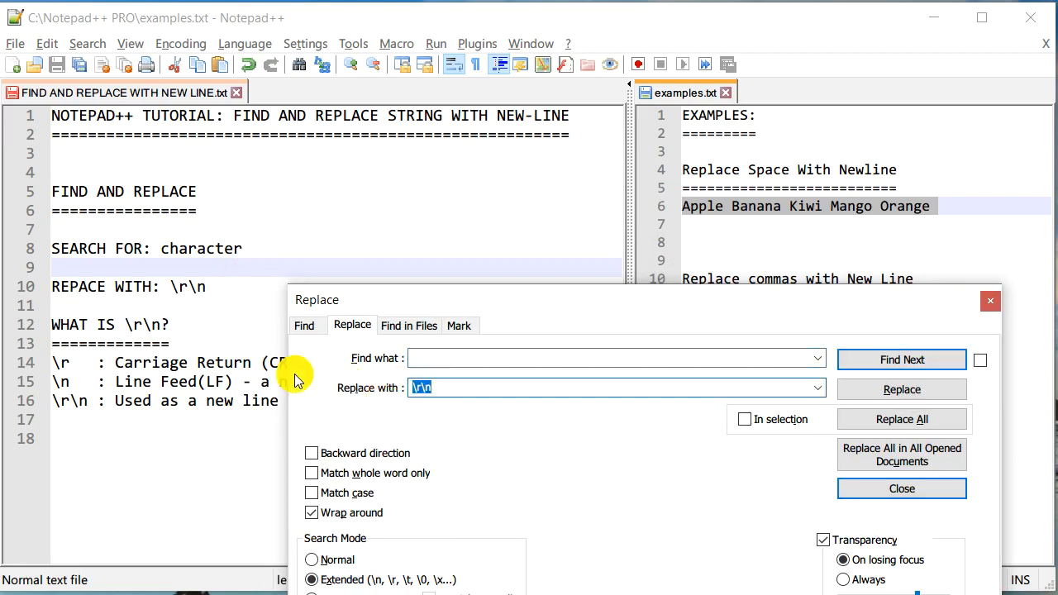
mouse_move(698, 299)
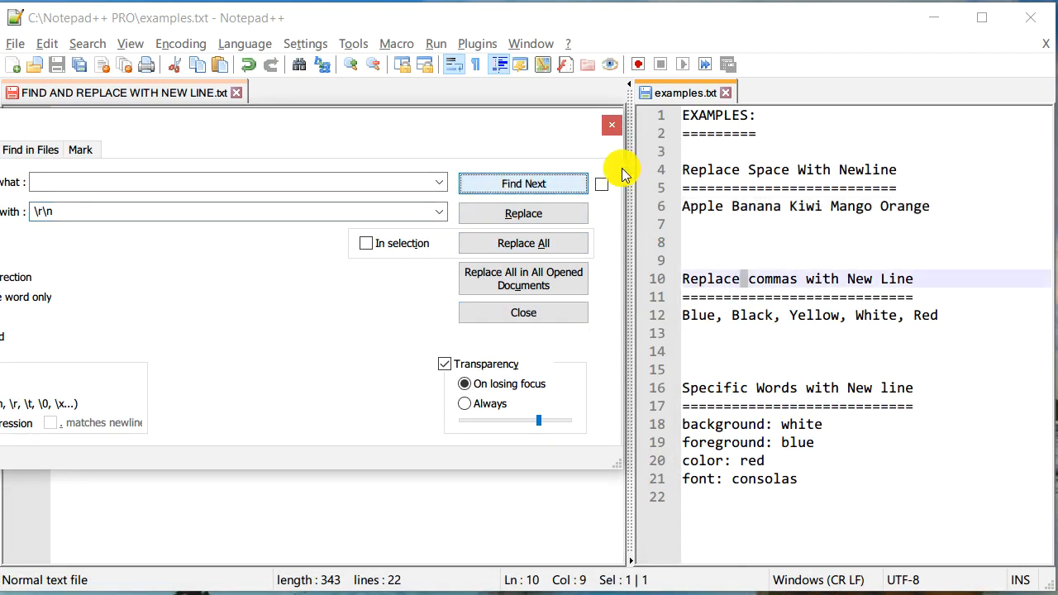
mouse_move(720, 218)
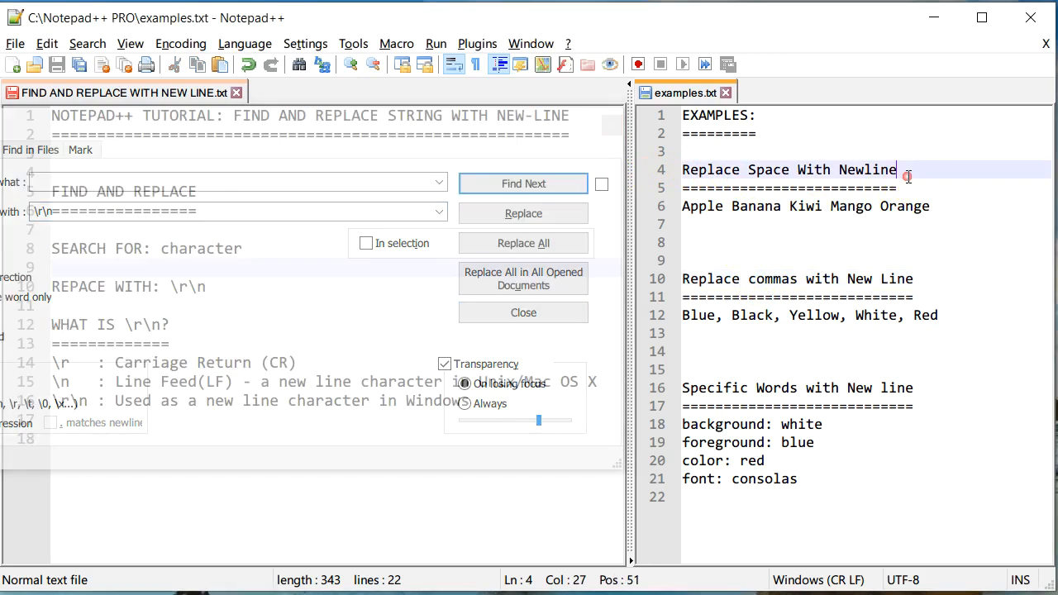
mouse_move(622, 200)
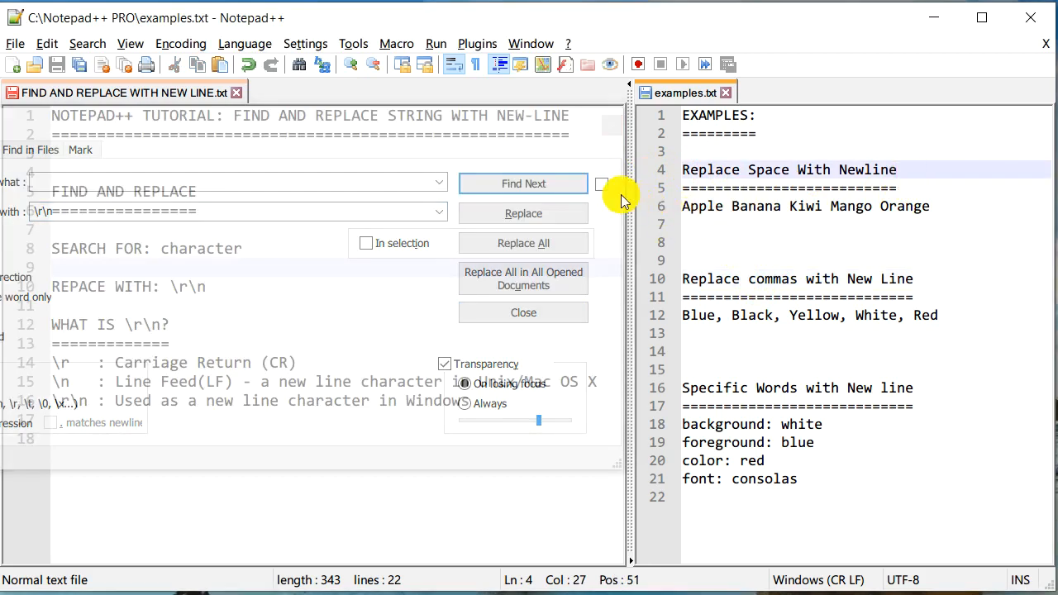
click(522, 184)
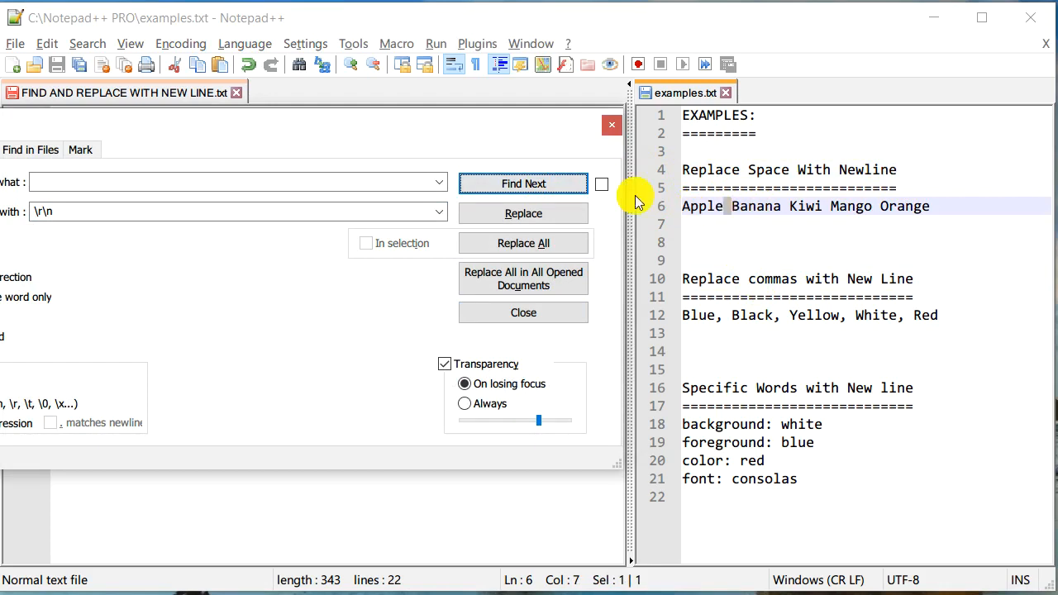
click(522, 184)
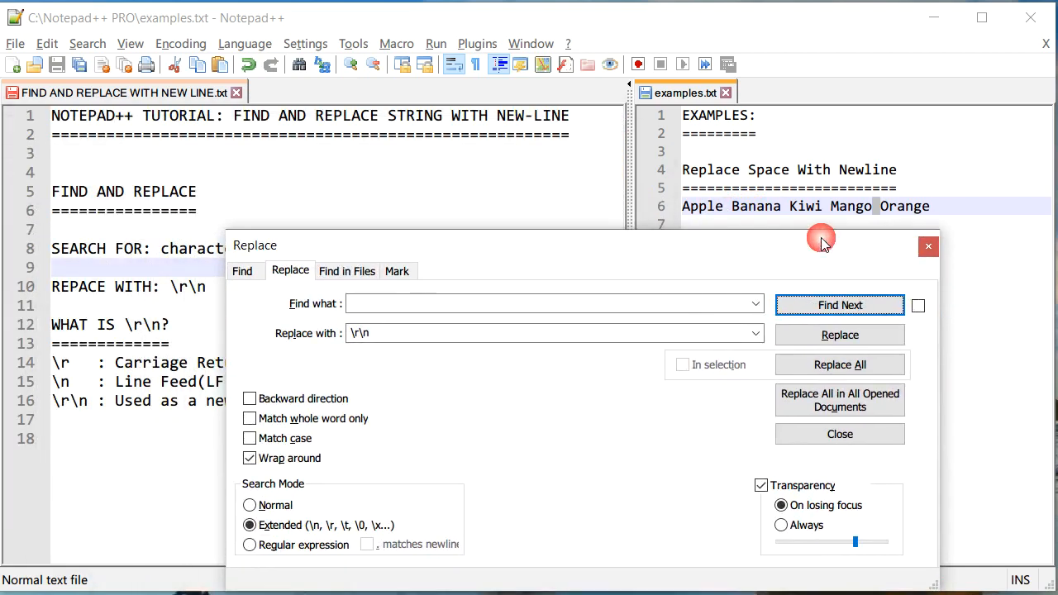
mouse_move(592, 253)
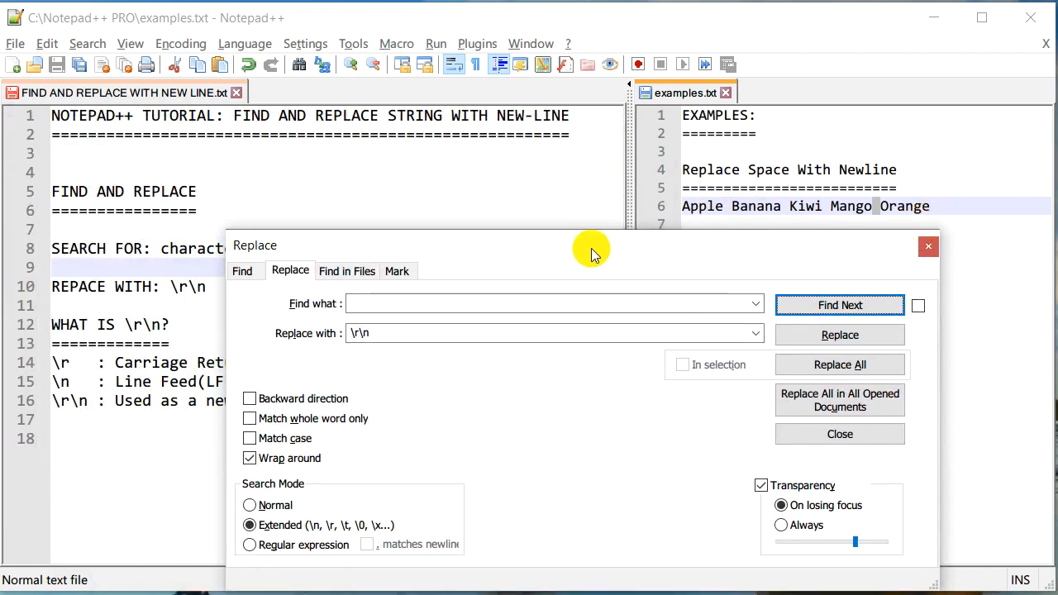
mouse_move(940, 213)
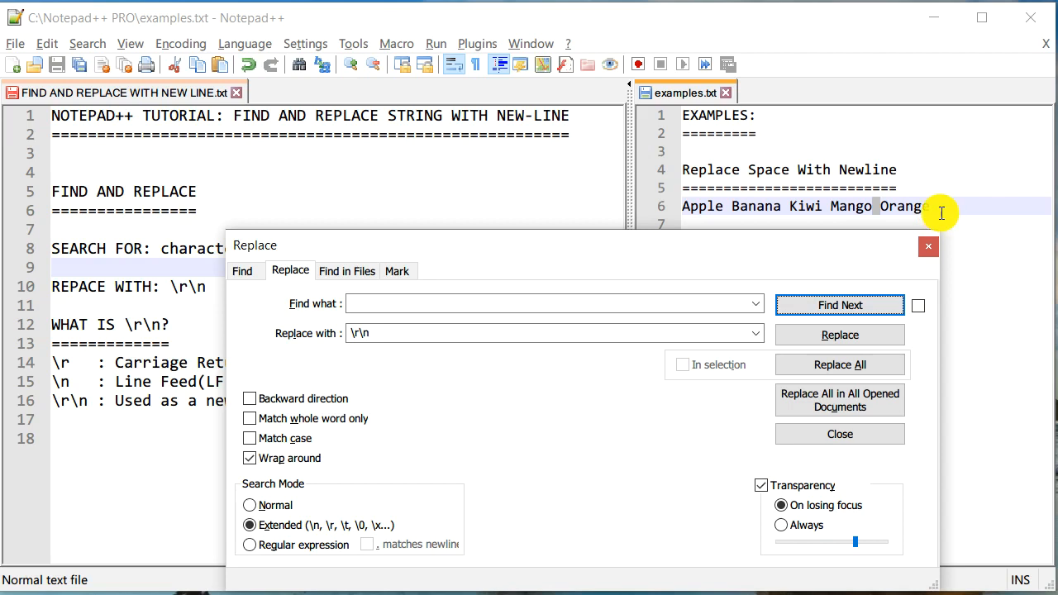
mouse_move(925, 208)
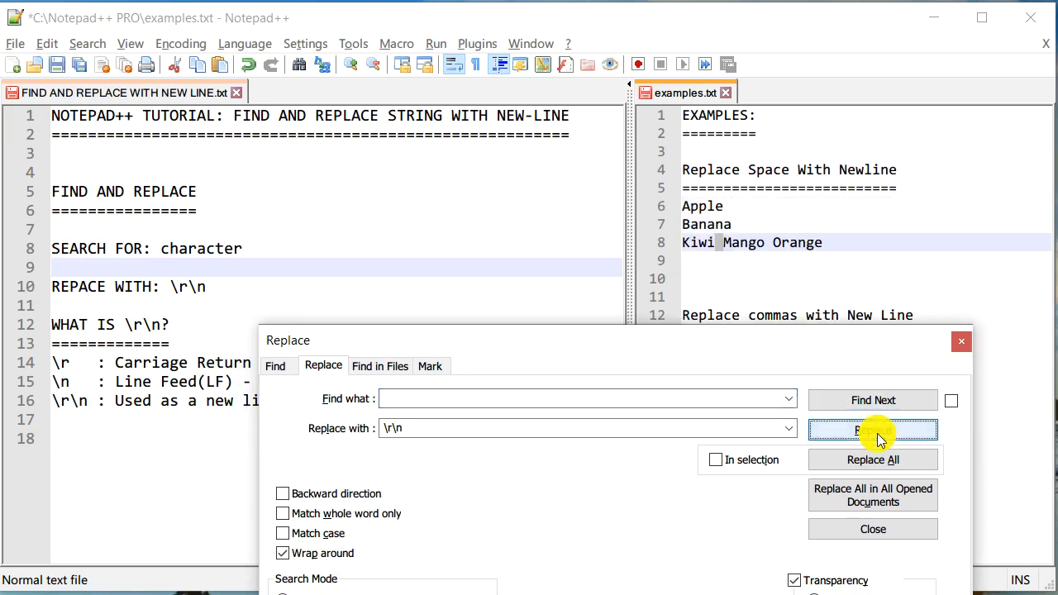
Replace each remaining space so Apple, Banana, Kiwi, Mango and Orange sit on separate lines
click(872, 429)
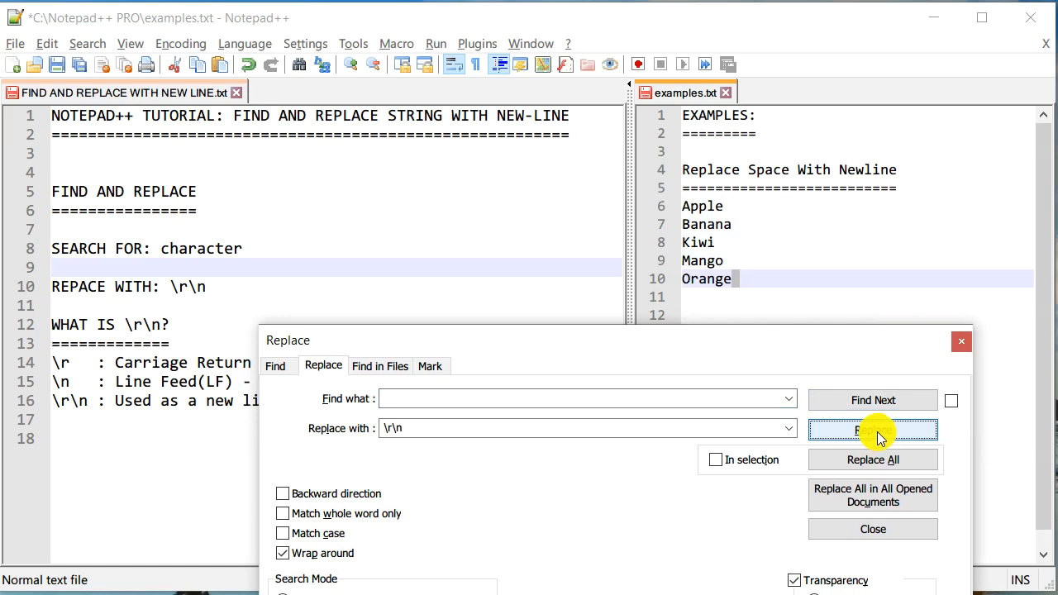
click(873, 430)
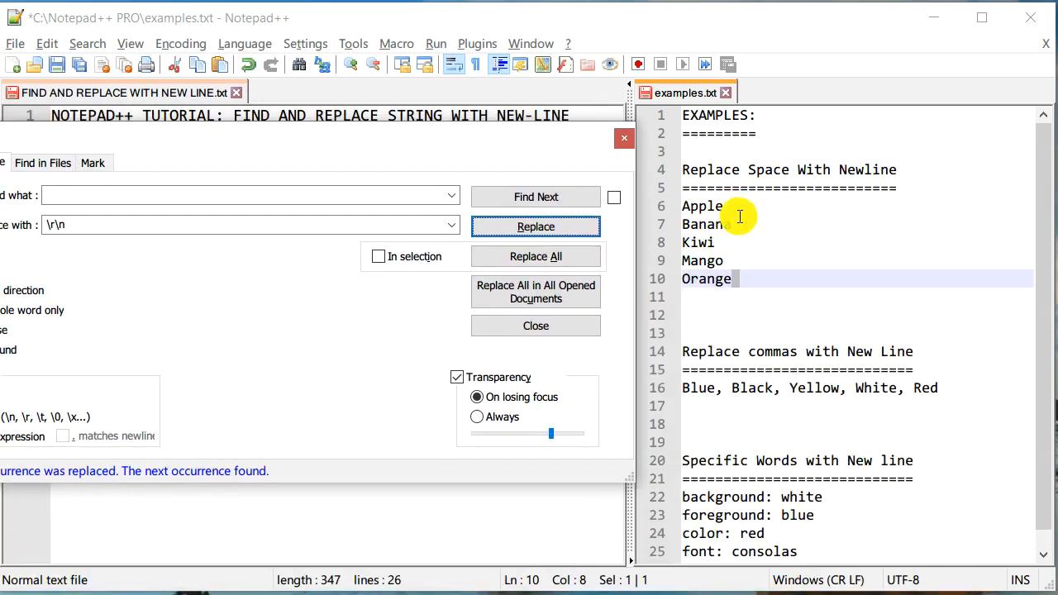
mouse_move(721, 205)
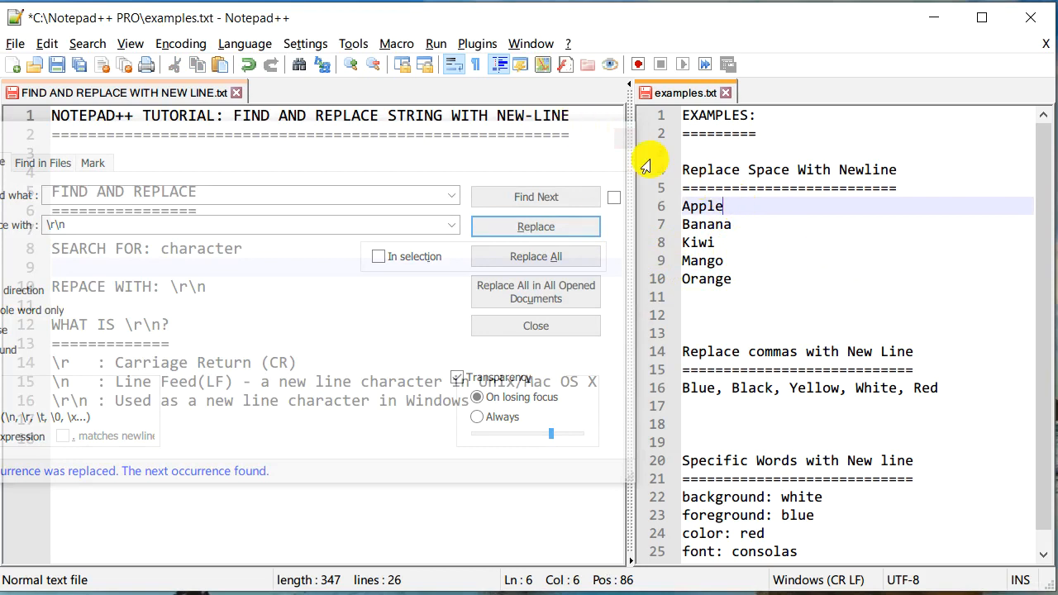
mouse_move(479, 64)
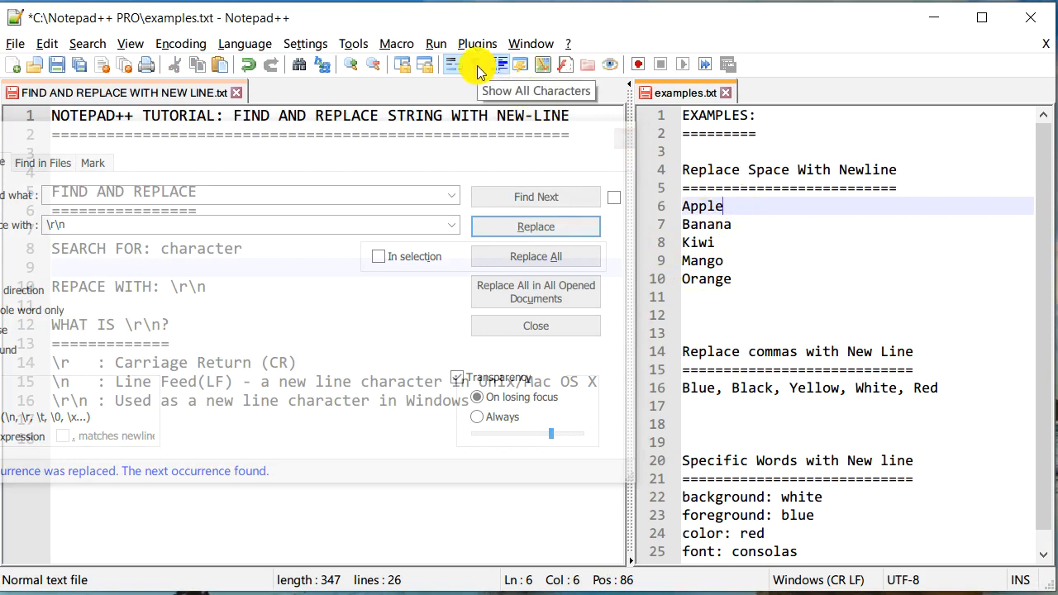
click(453, 63)
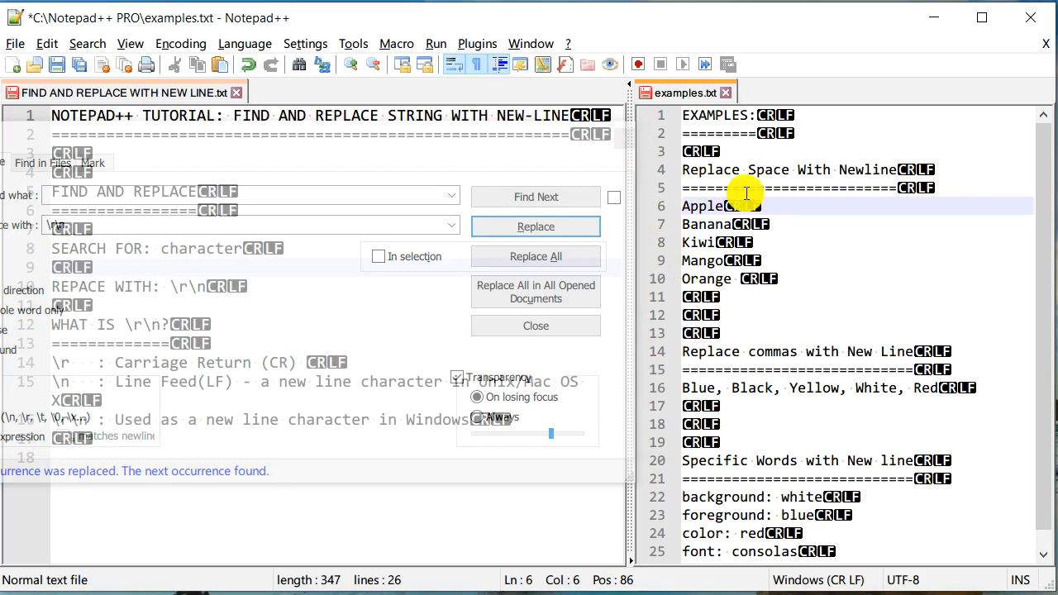
mouse_move(762, 225)
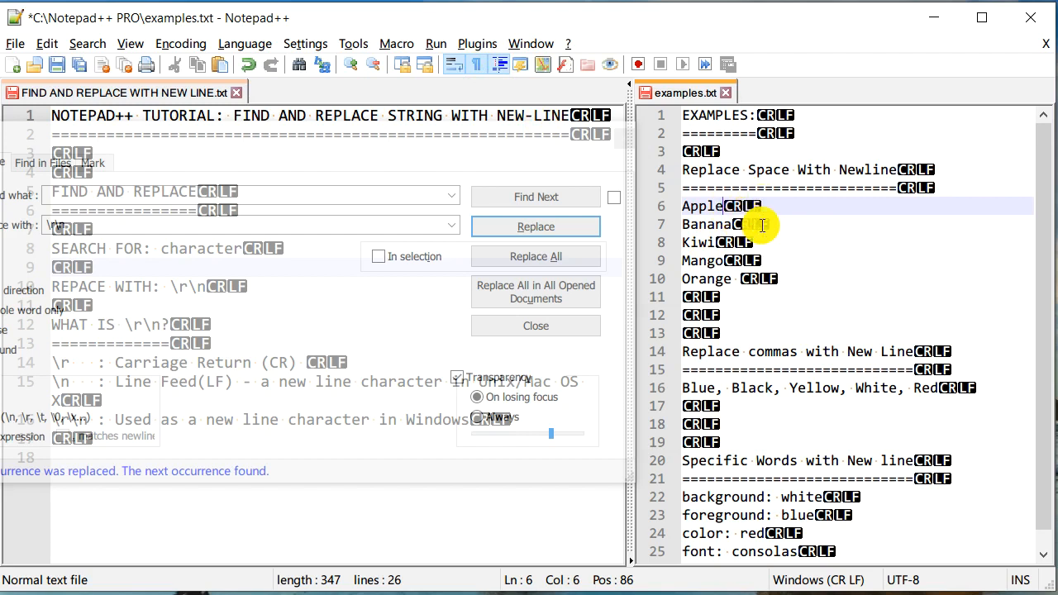
mouse_move(476, 68)
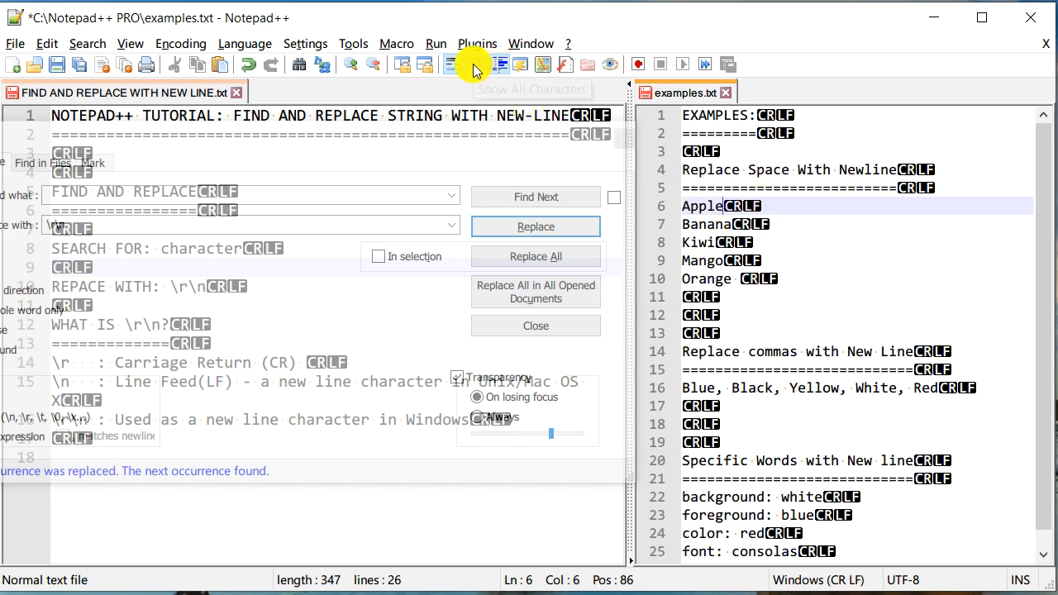
click(452, 62)
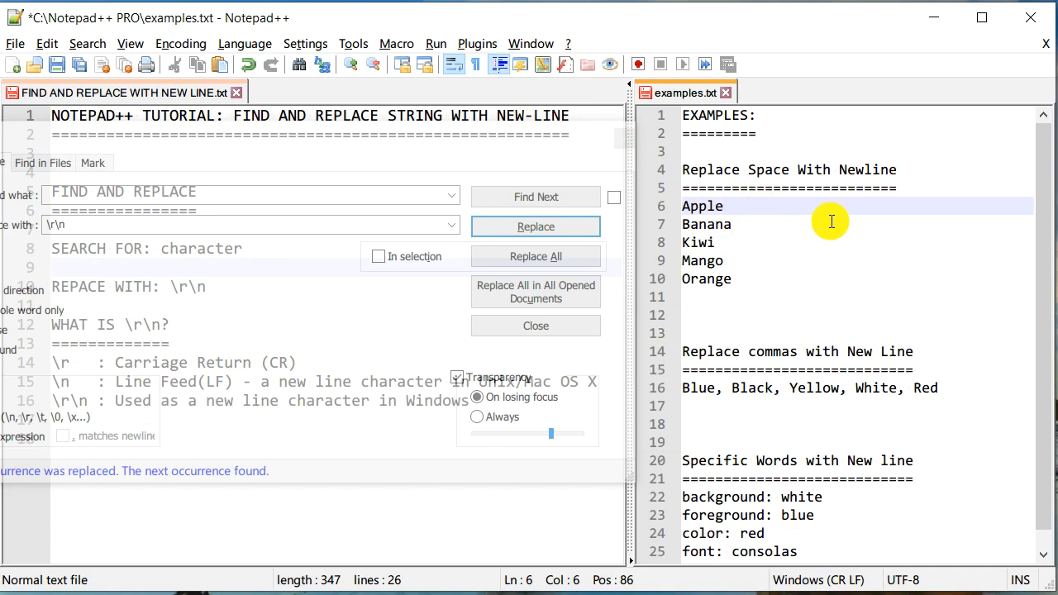
mouse_move(733, 211)
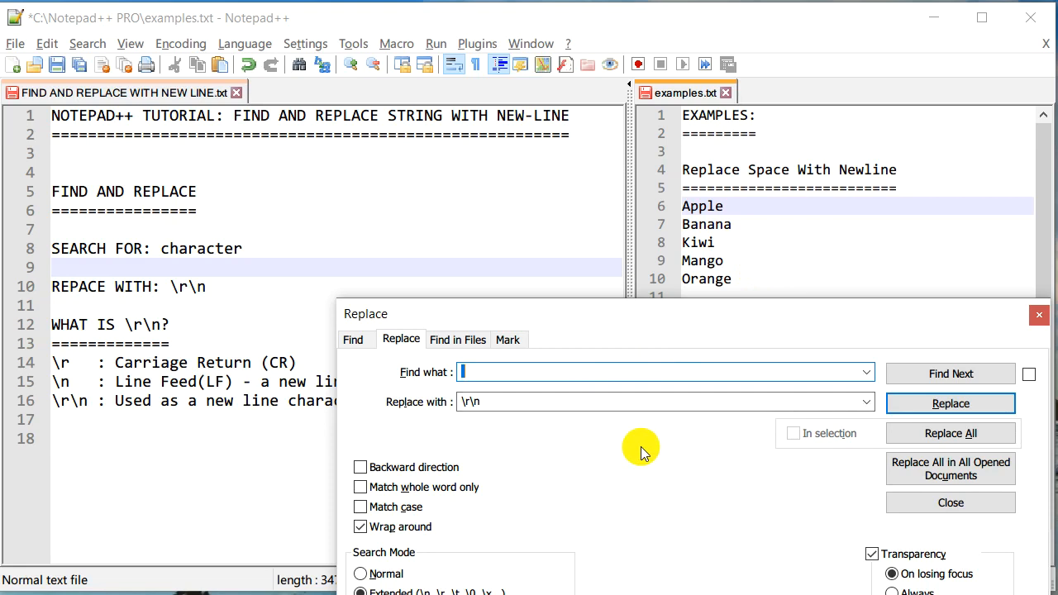
mouse_move(784, 339)
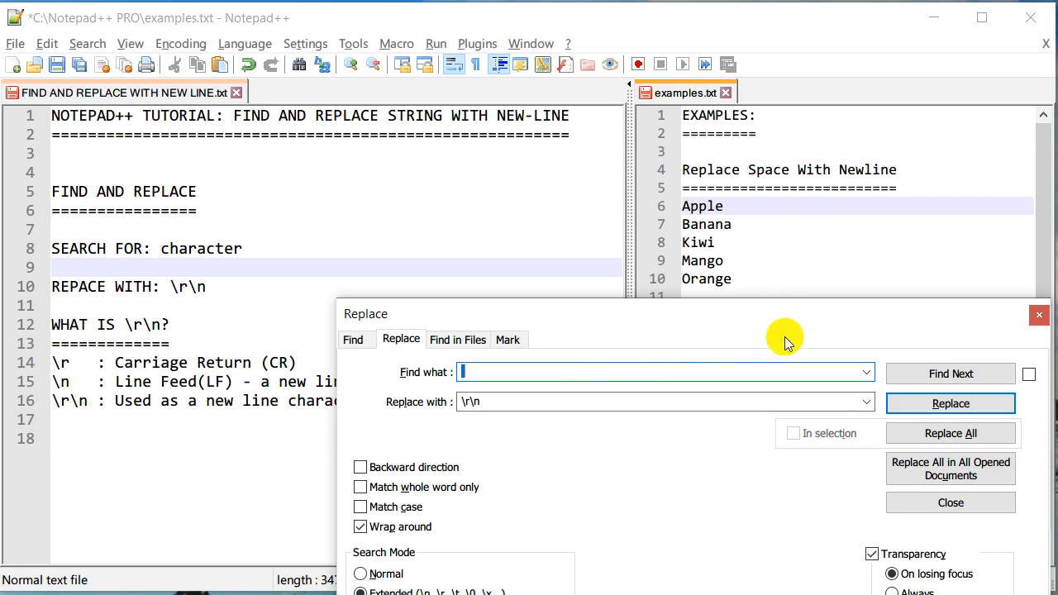
Move the Replace dialog aside to reach the Blue, Black, Yellow, White, Red line
click(948, 403)
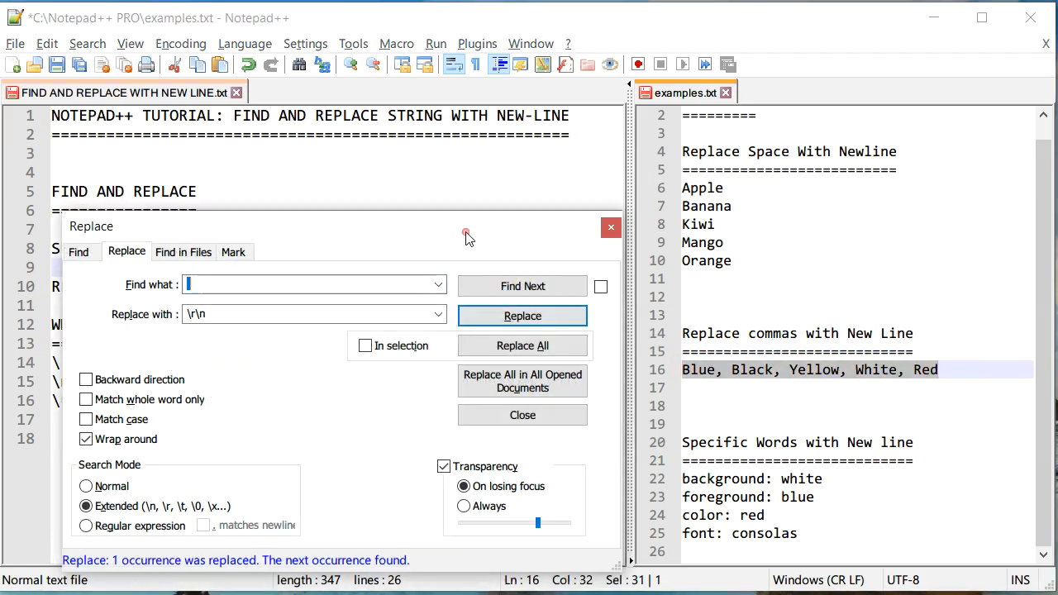
Set Find what to ',' with '\r\n' replacement and select the whole colour list line
click(255, 285)
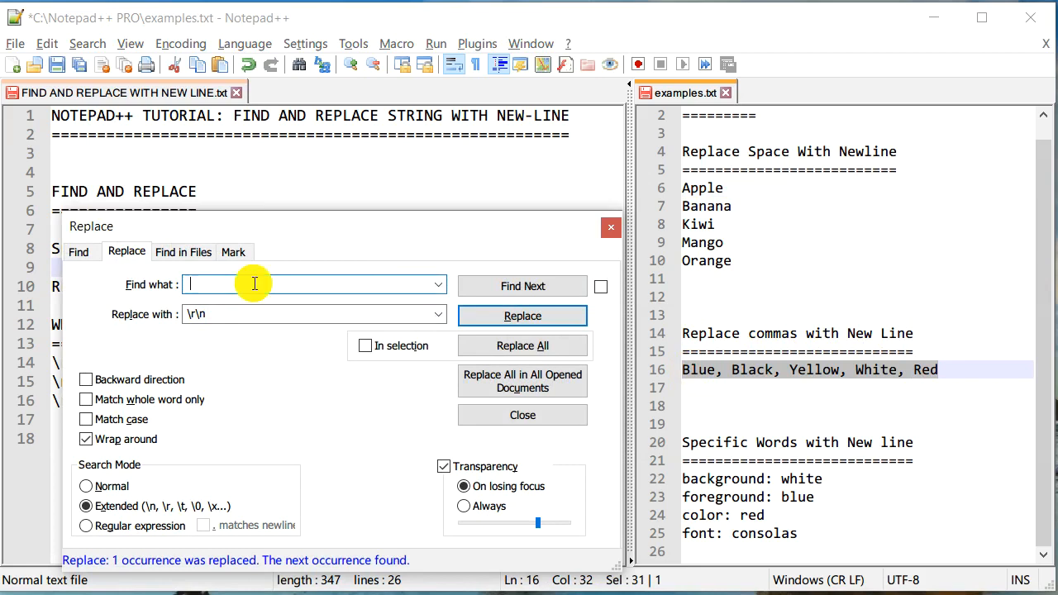
text(,)
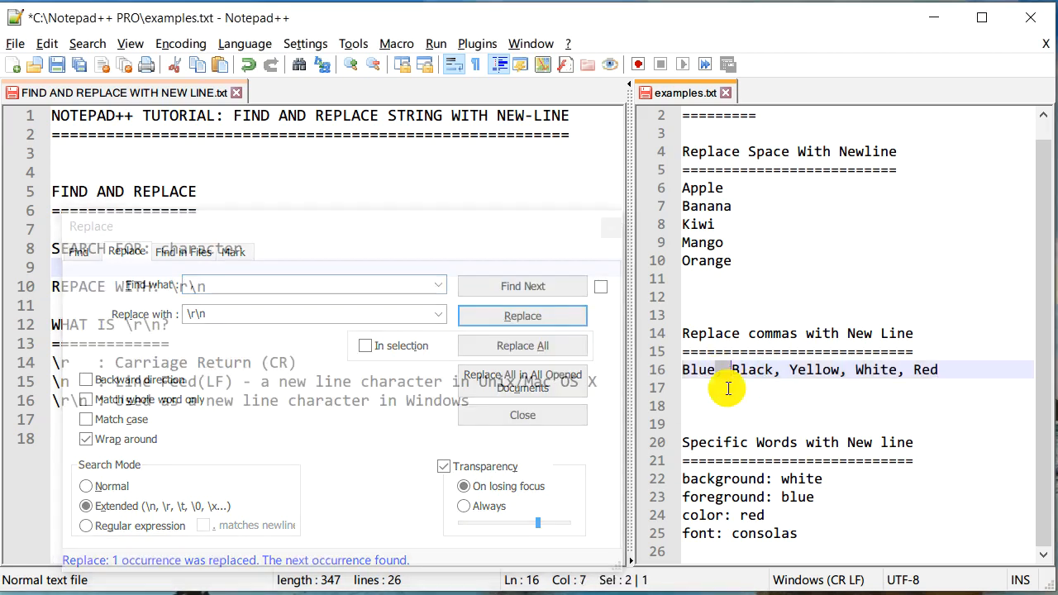
mouse_move(724, 378)
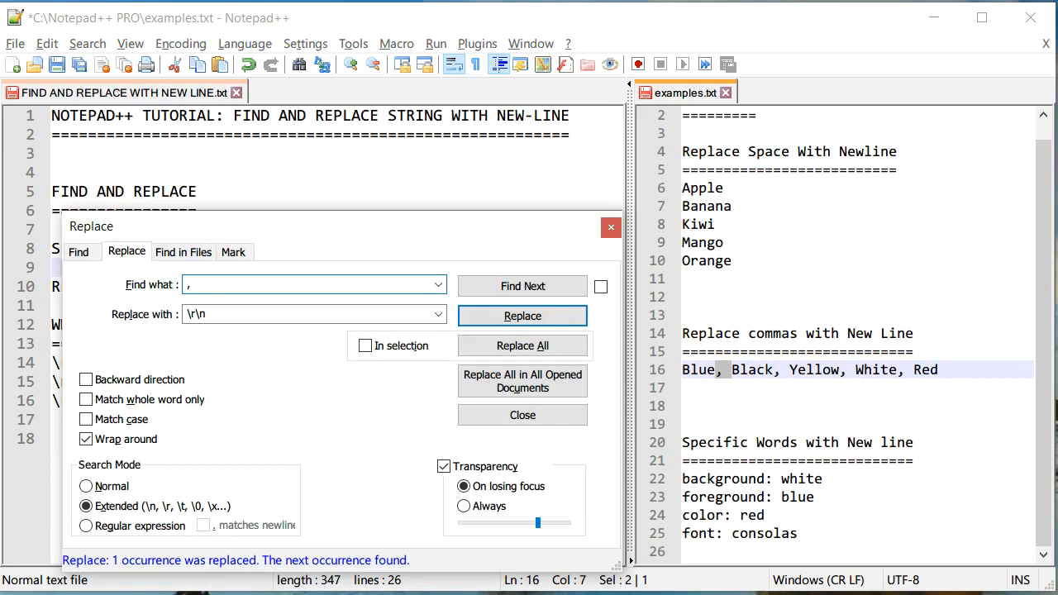
mouse_move(261, 324)
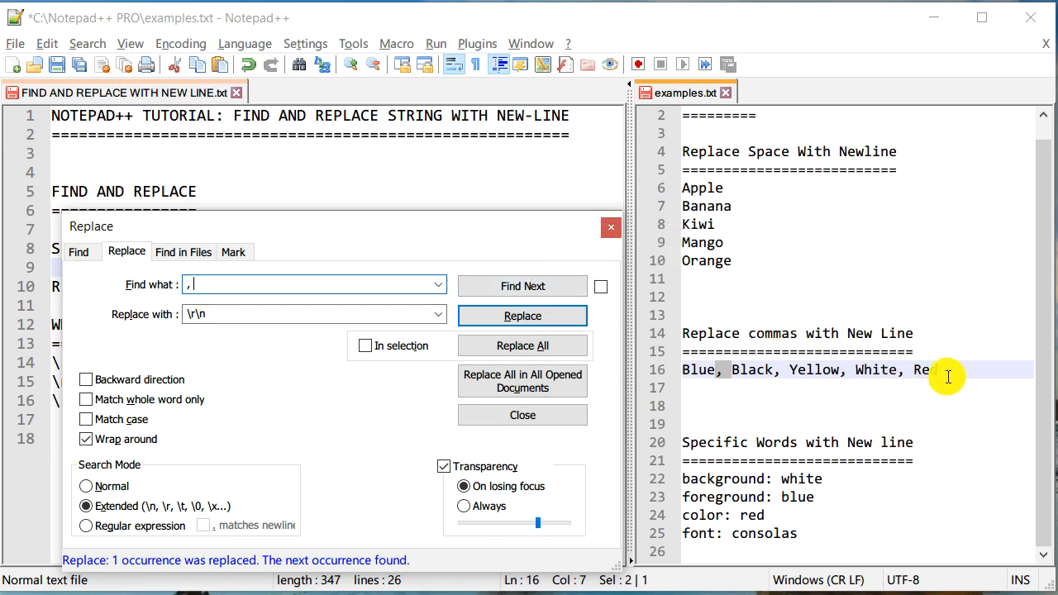
click(523, 316)
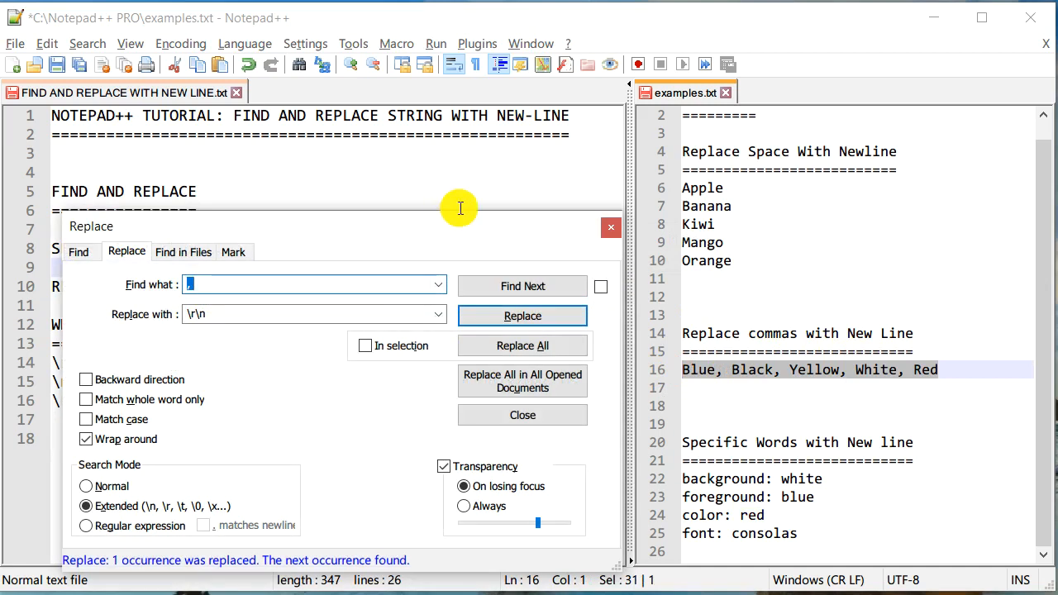
mouse_move(717, 284)
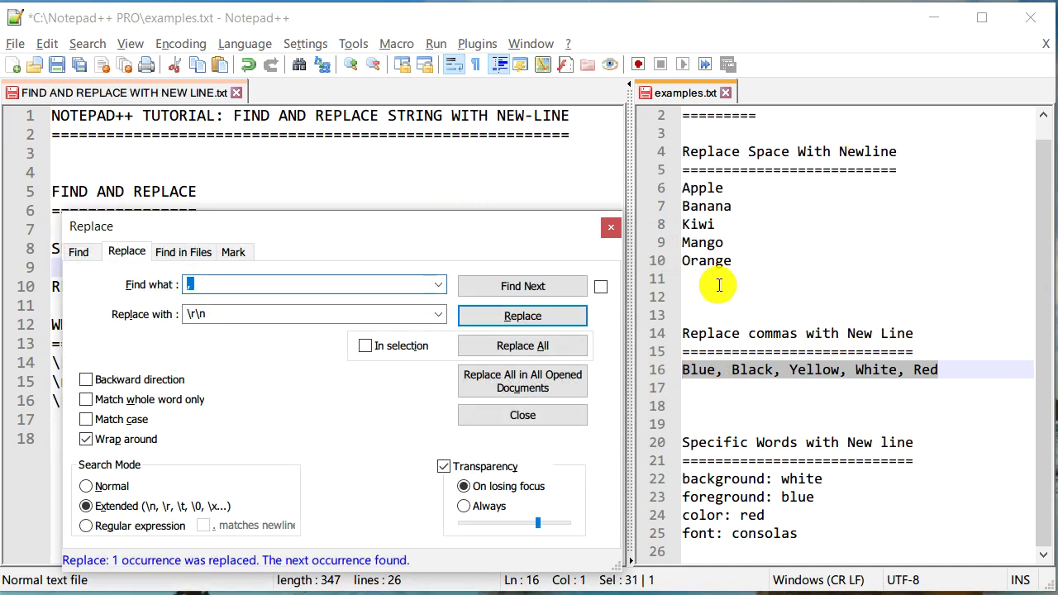
mouse_move(727, 376)
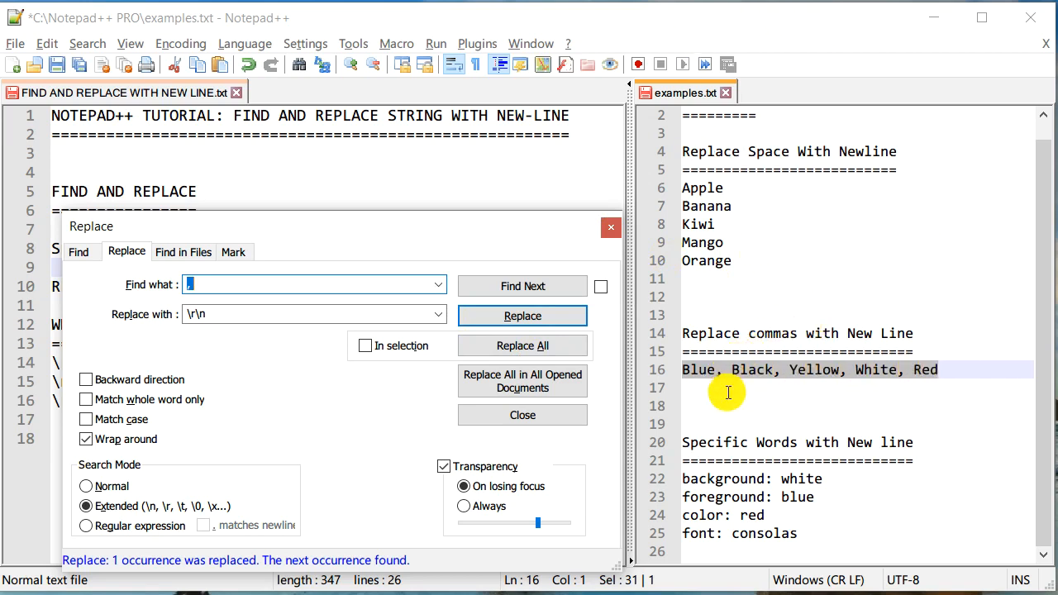
mouse_move(927, 468)
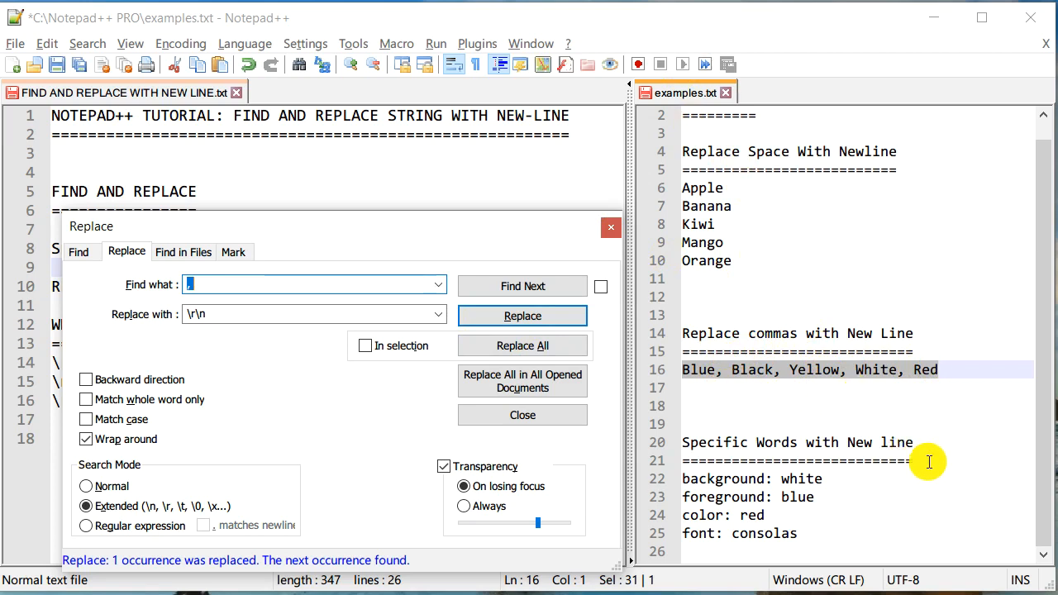
mouse_move(324, 417)
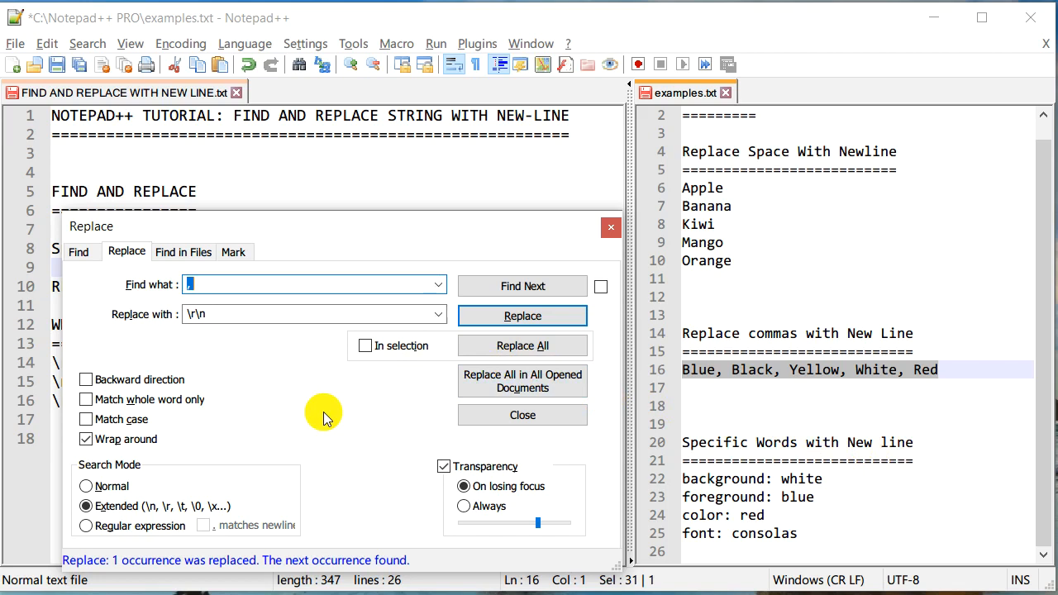
mouse_move(344, 380)
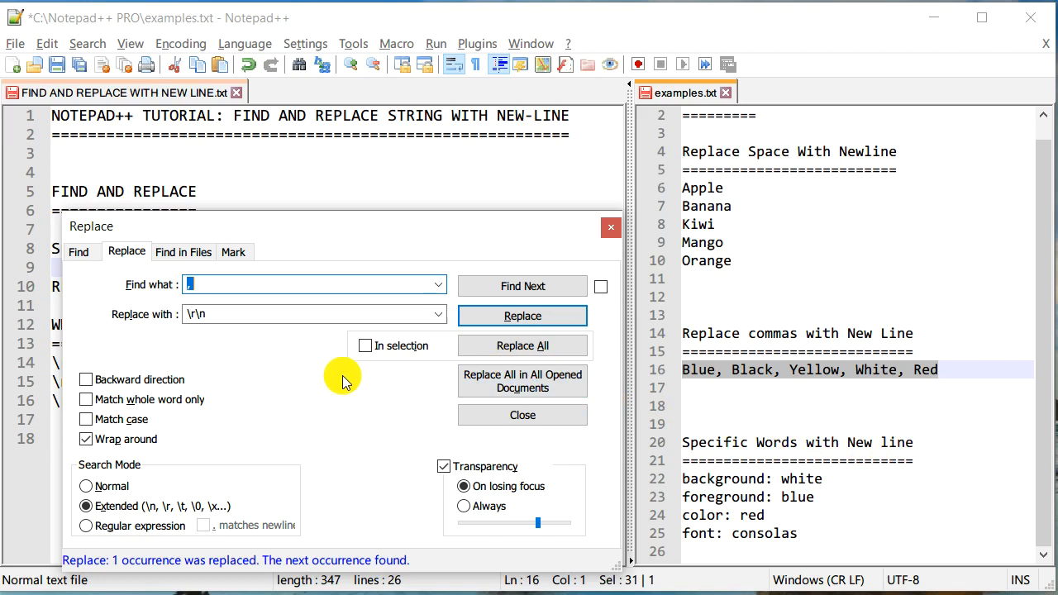
mouse_move(374, 357)
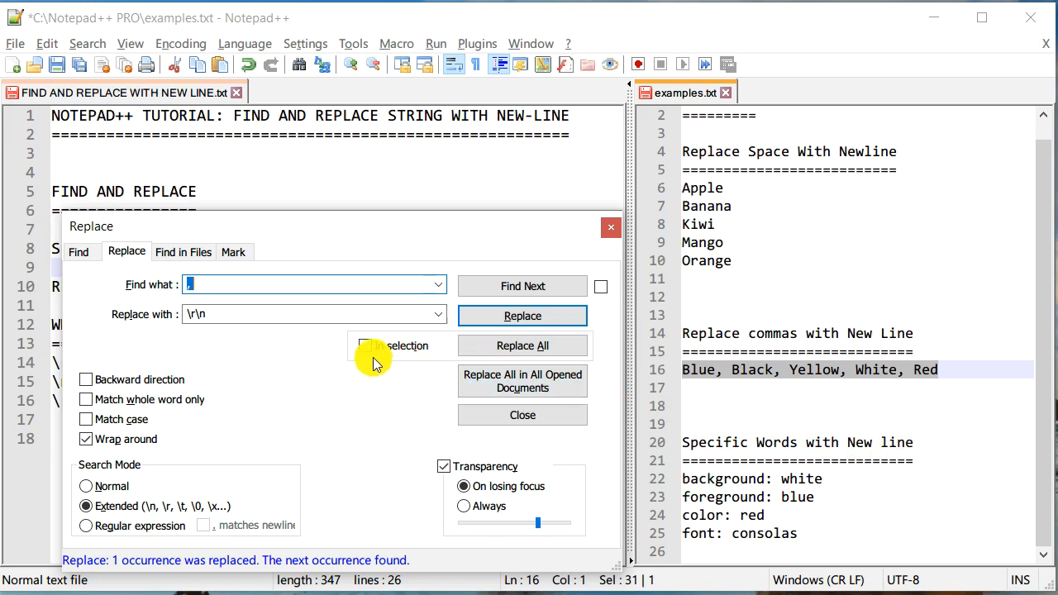
mouse_move(366, 352)
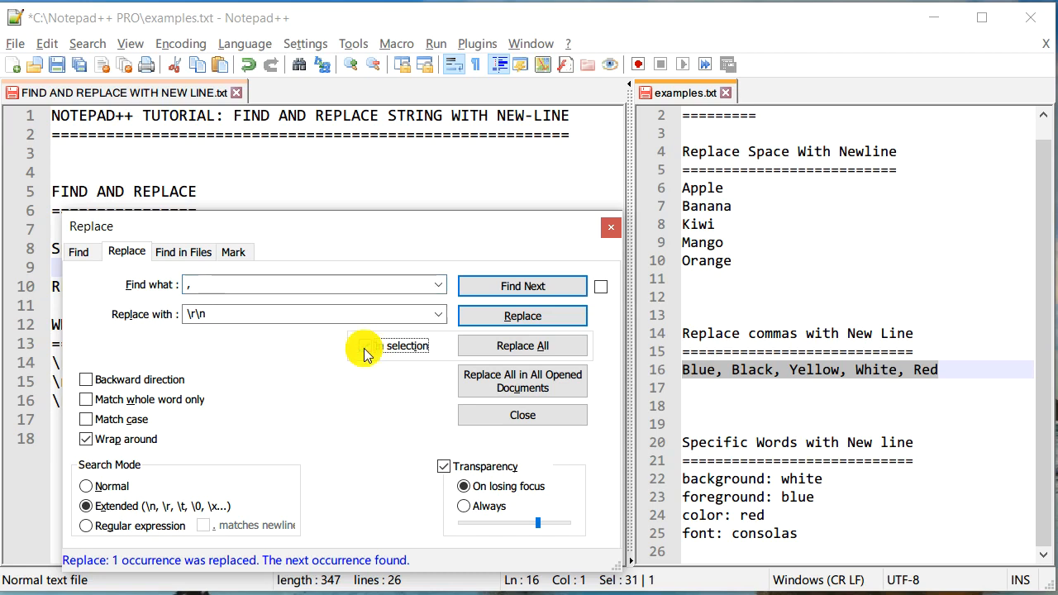
mouse_move(360, 353)
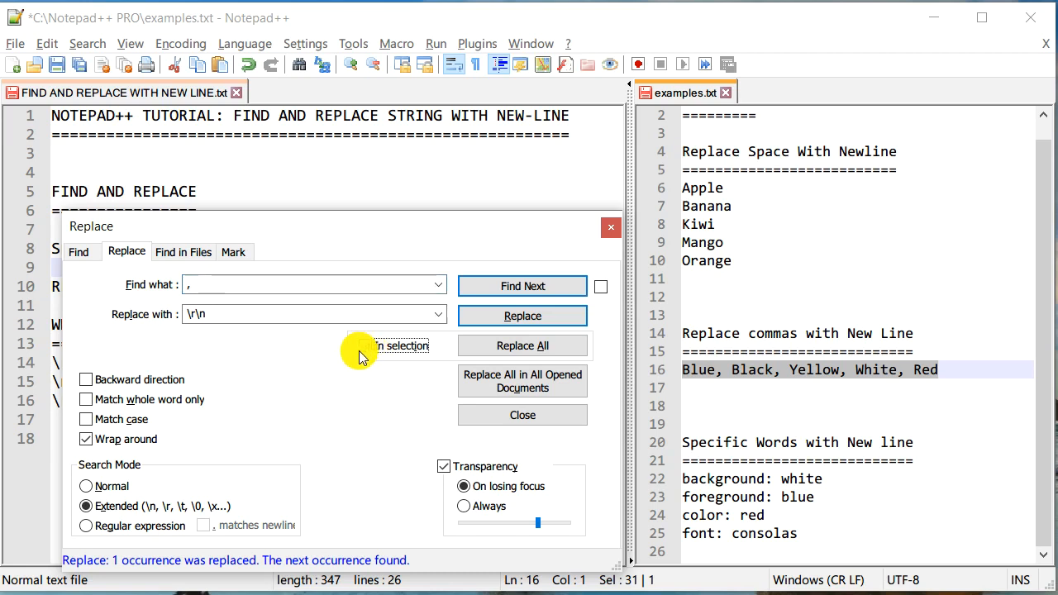
Replace all commas in the selection so Blue, Black, Yellow, White and Red each get a line
click(365, 346)
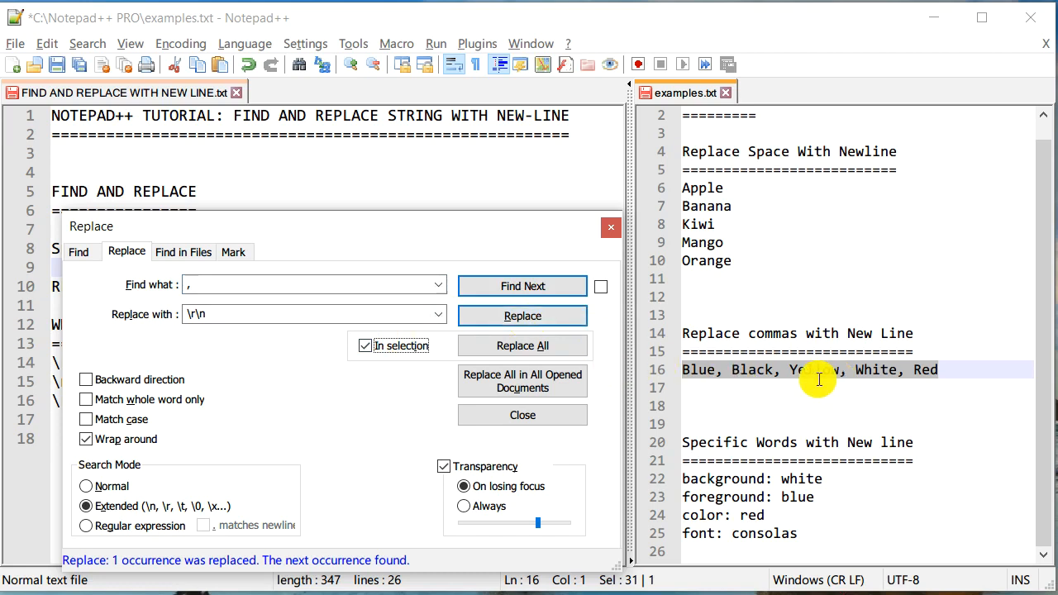
mouse_move(645, 372)
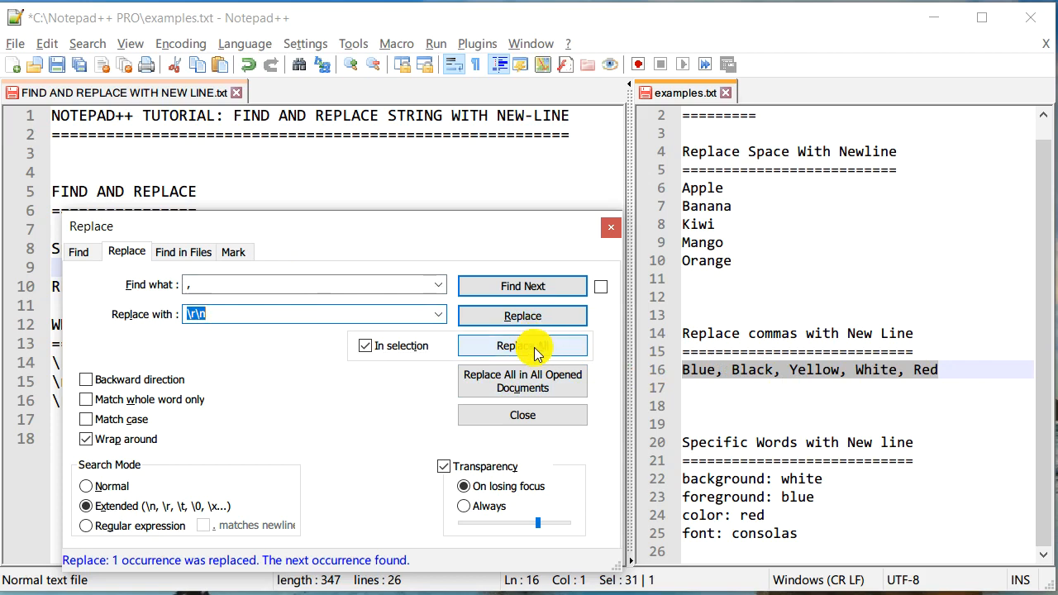
click(522, 345)
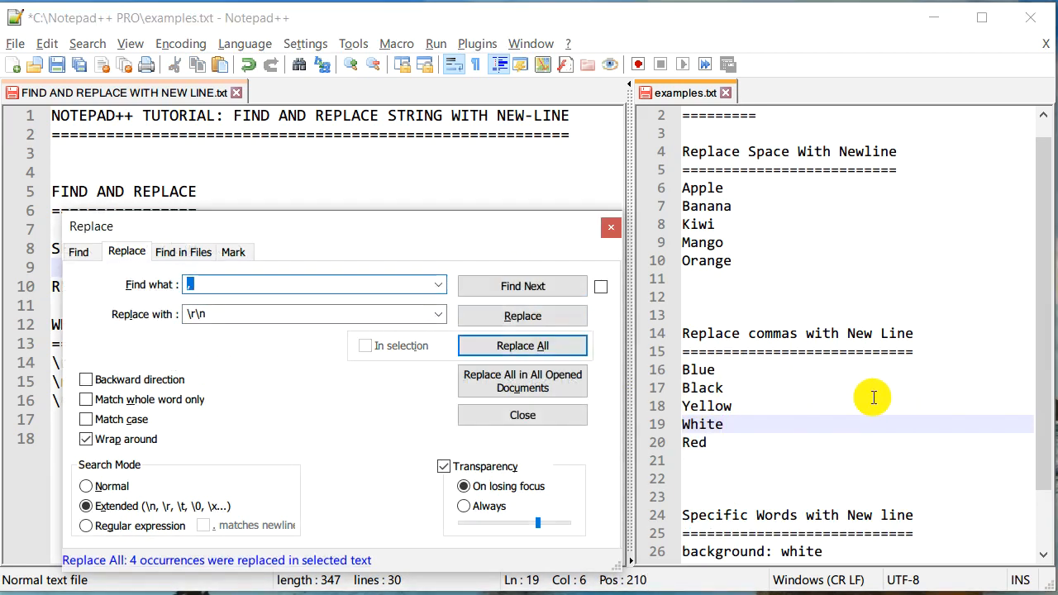
mouse_move(538, 267)
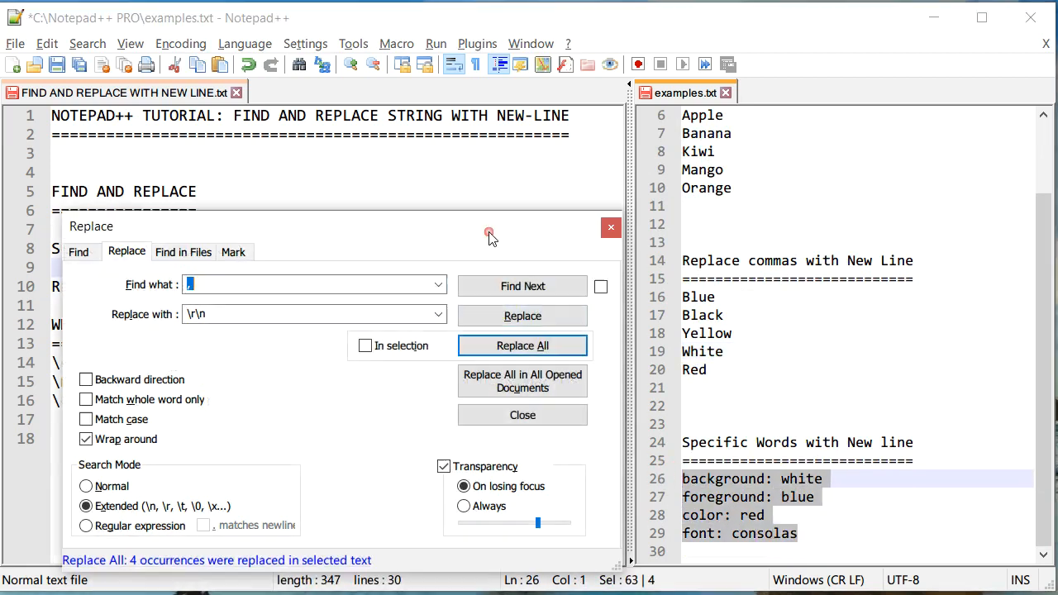
mouse_move(735, 392)
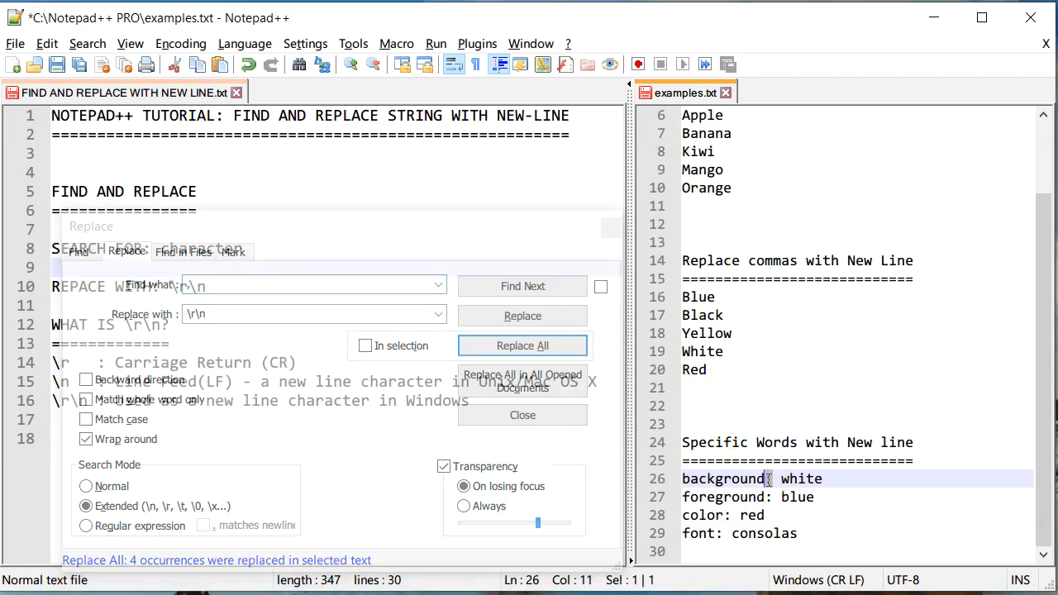
mouse_move(839, 514)
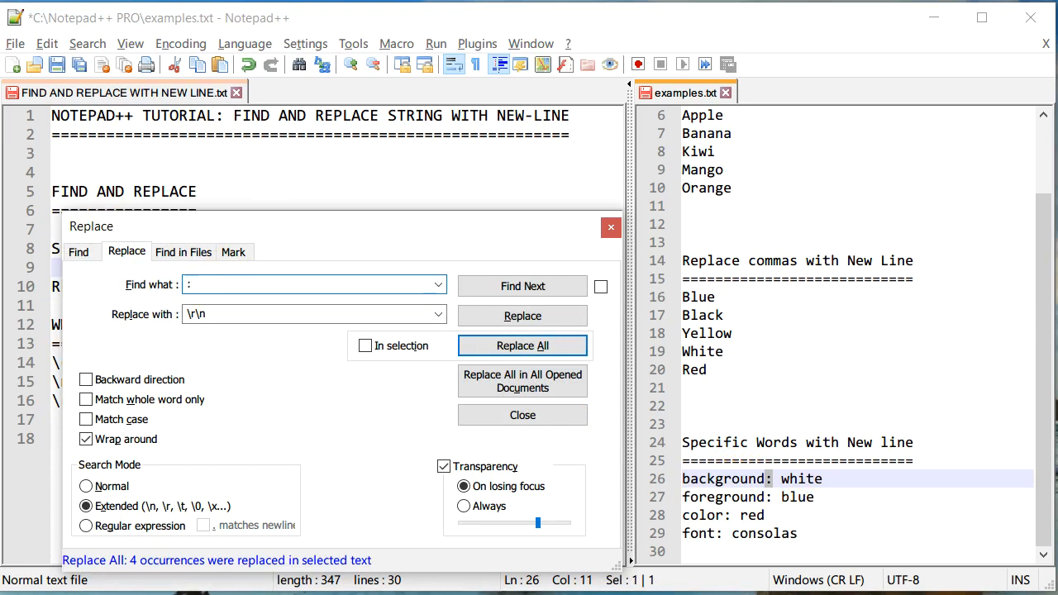
mouse_move(704, 495)
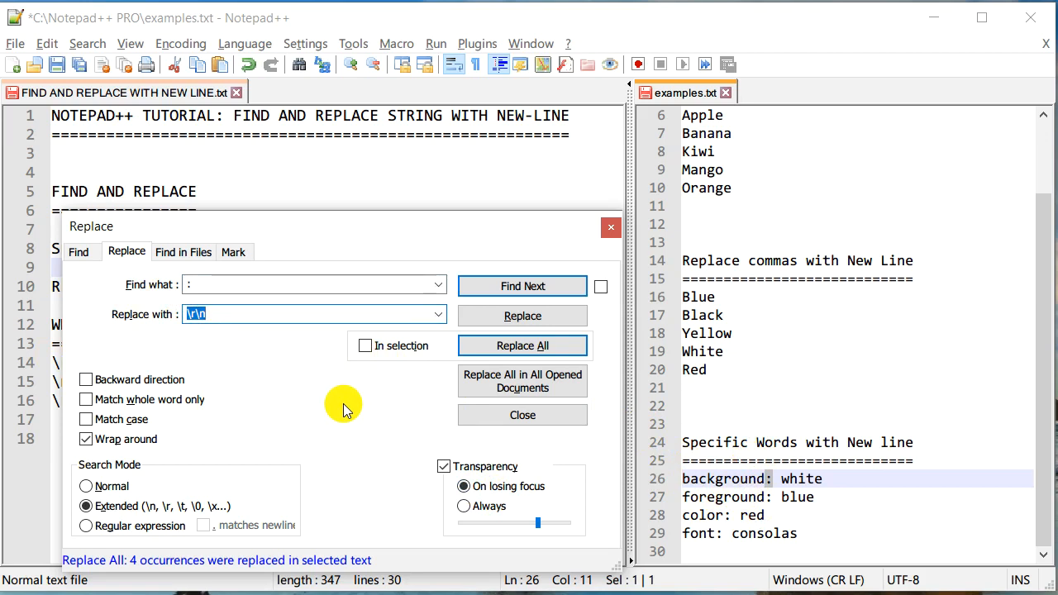
mouse_move(351, 401)
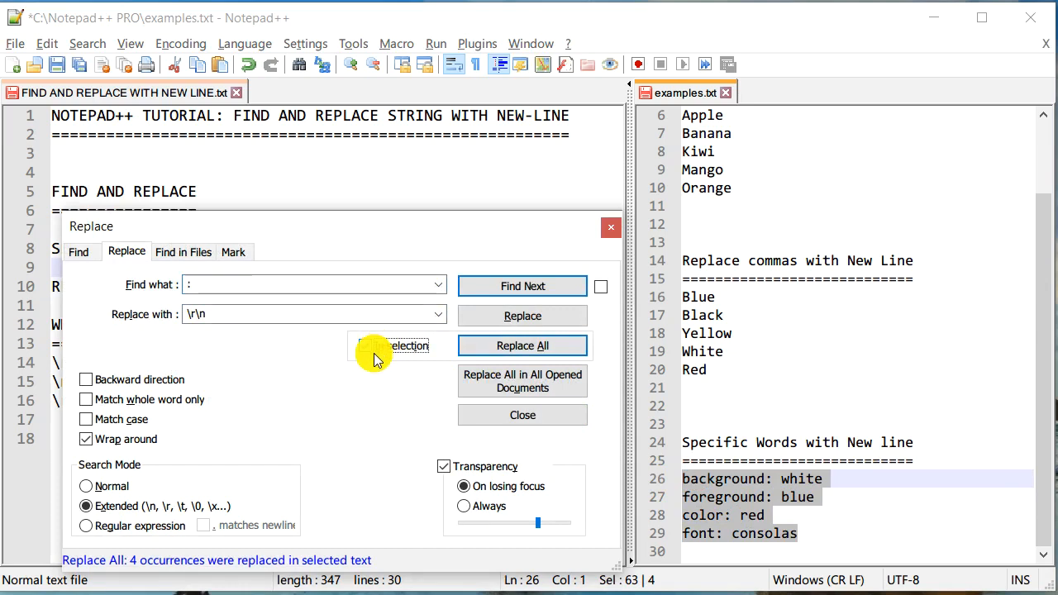
Limit the ':' to '\r\n' replacement to the selected key:value lines
click(365, 345)
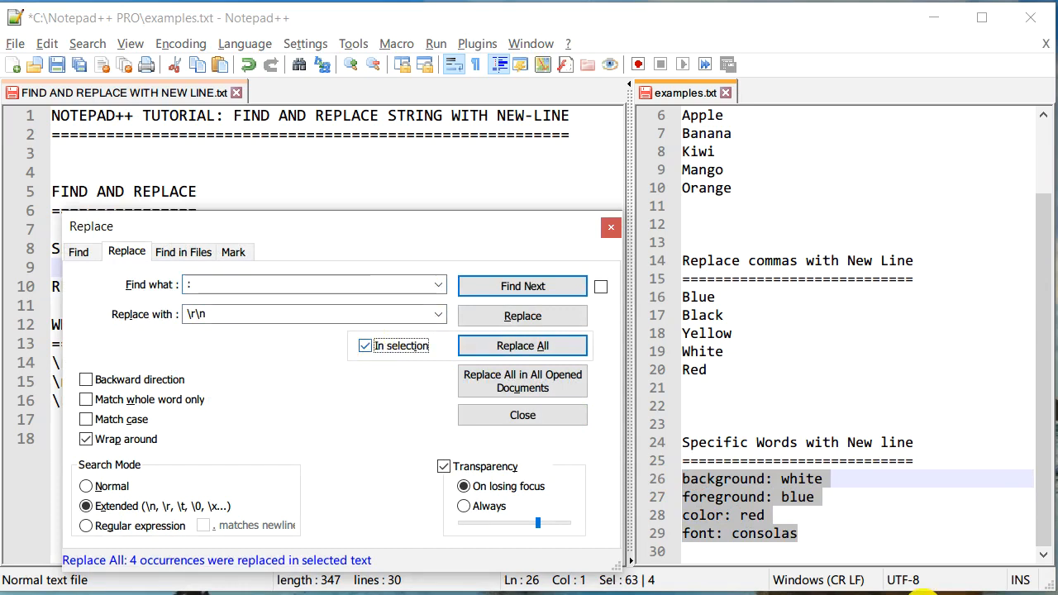
mouse_move(791, 535)
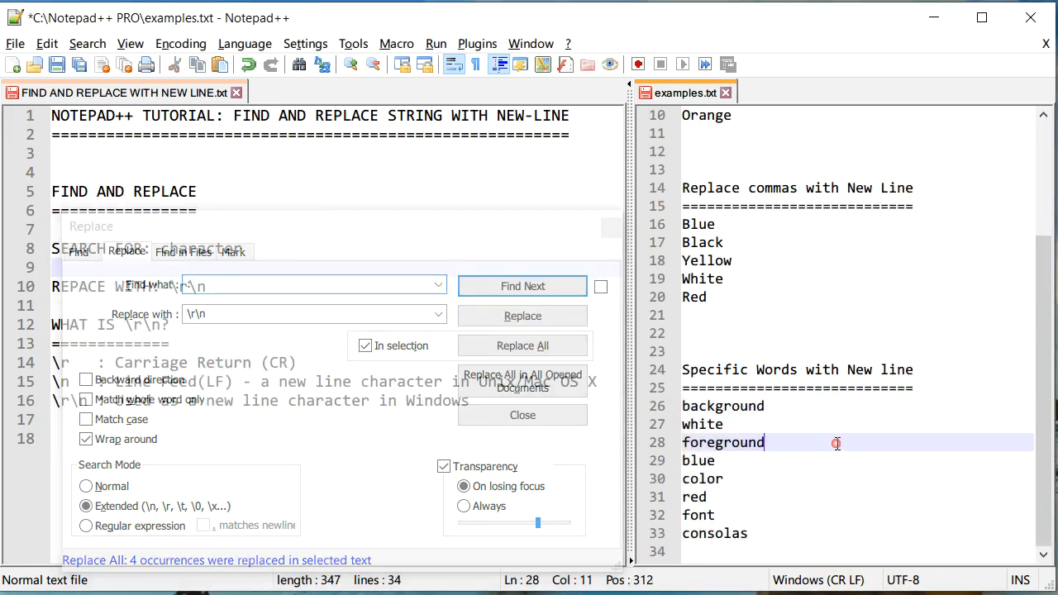
mouse_move(828, 432)
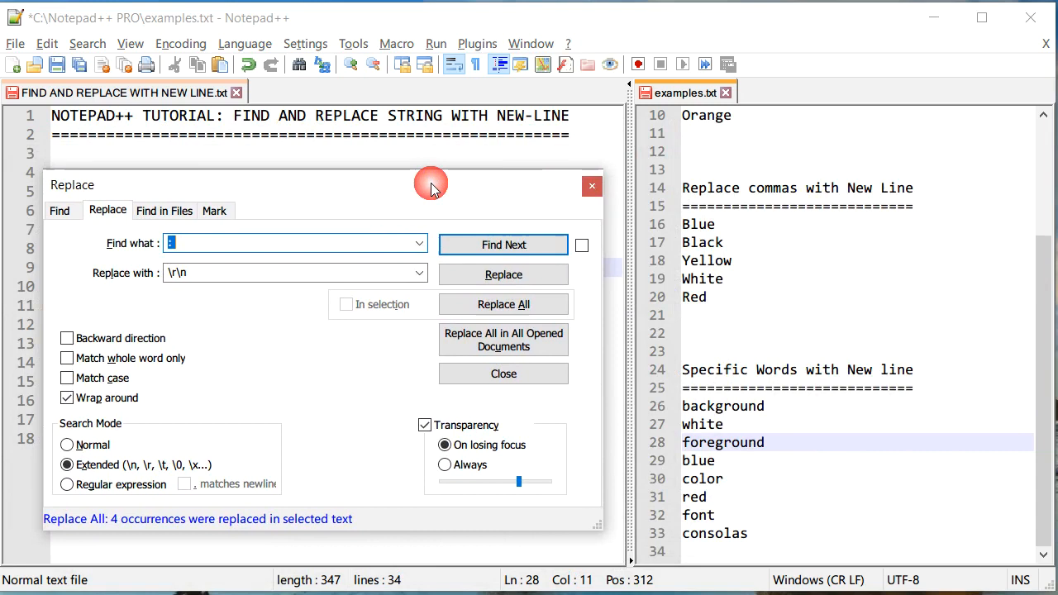
mouse_move(694, 347)
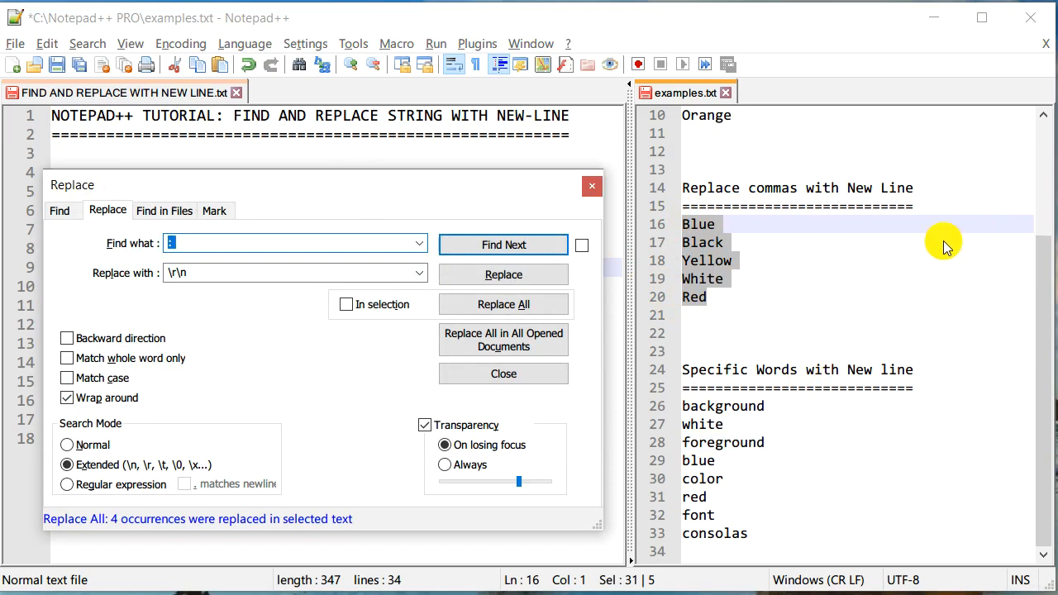
mouse_move(390, 182)
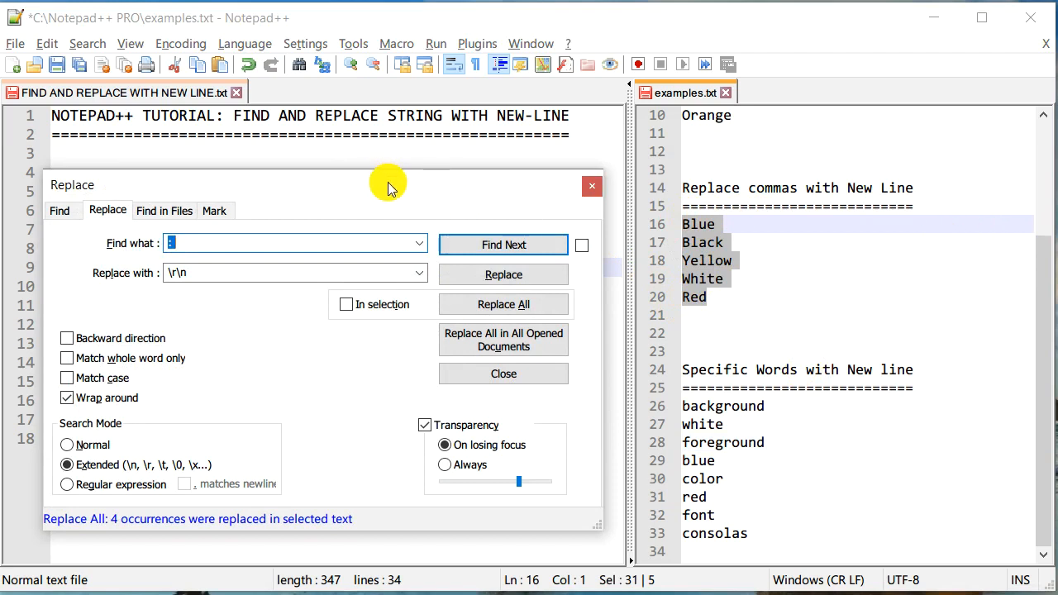
mouse_move(395, 201)
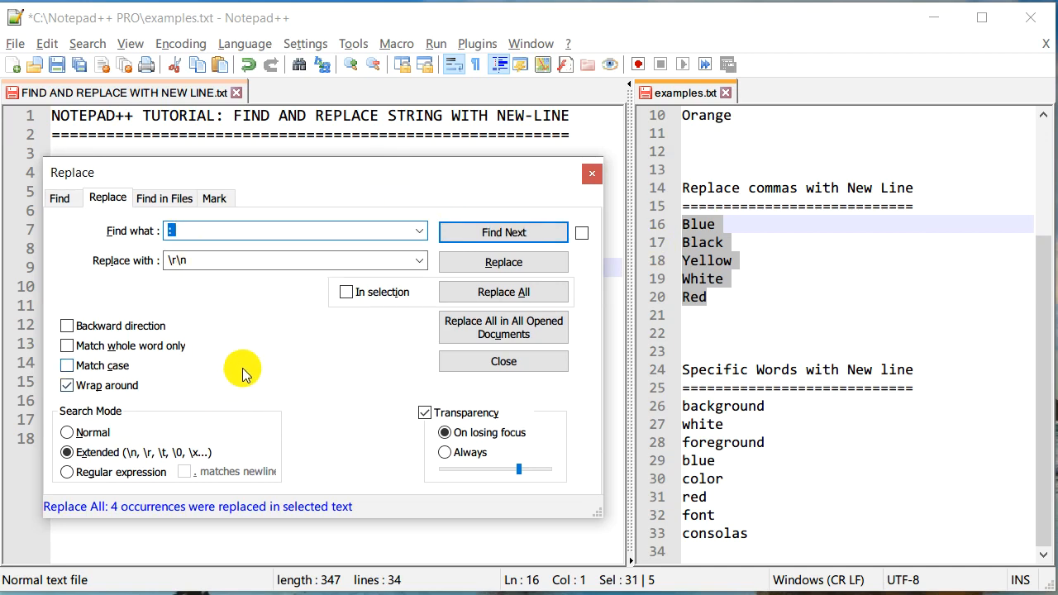
Replace '\r\n' with ',' in lines 16–20 so the five colours rejoin on one line
click(713, 297)
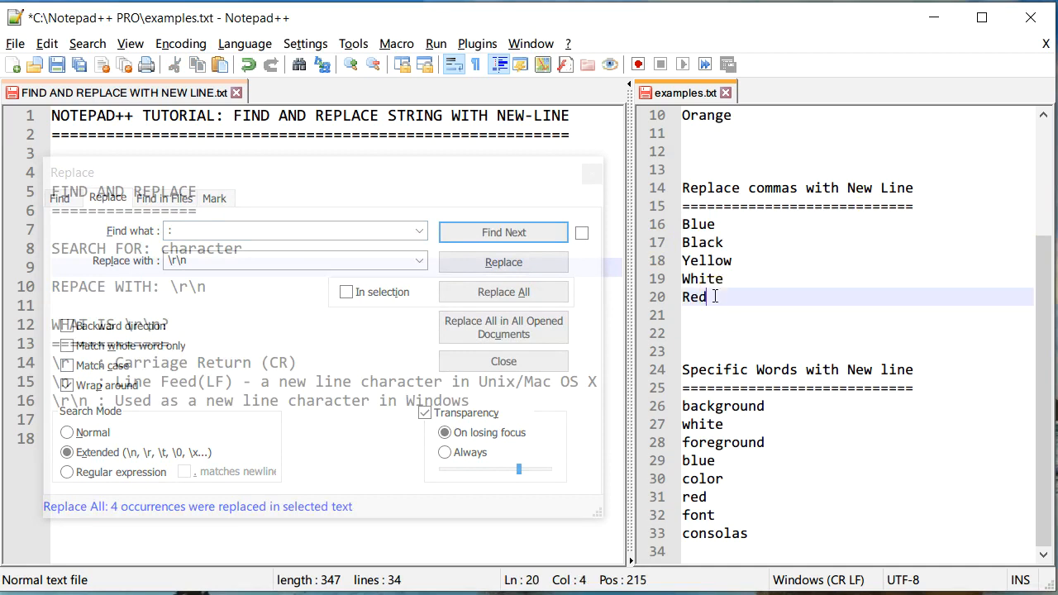
click(716, 298)
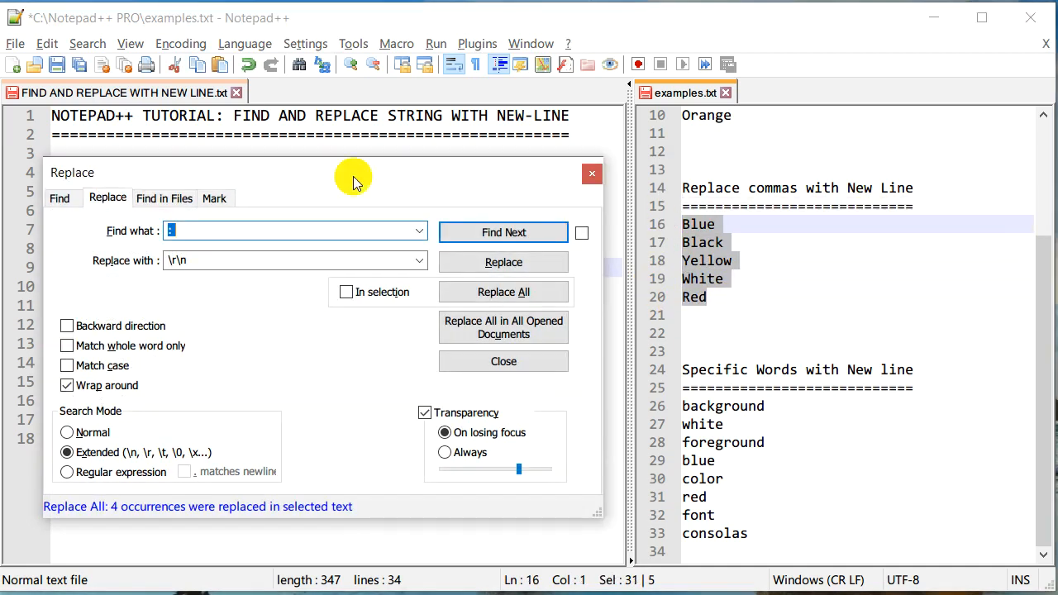
mouse_move(256, 314)
text(\r\n)
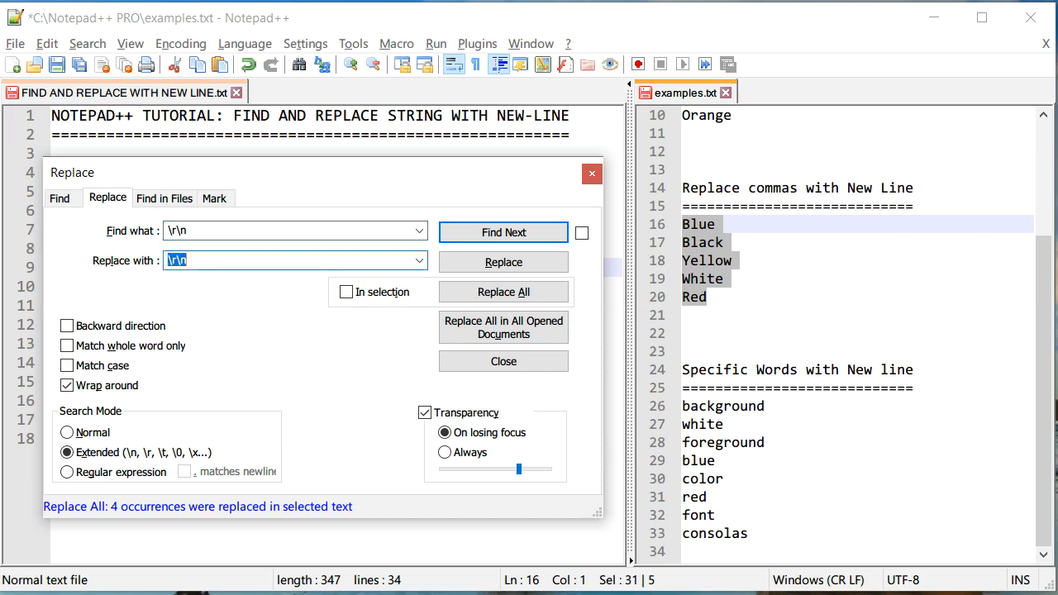
text(,)
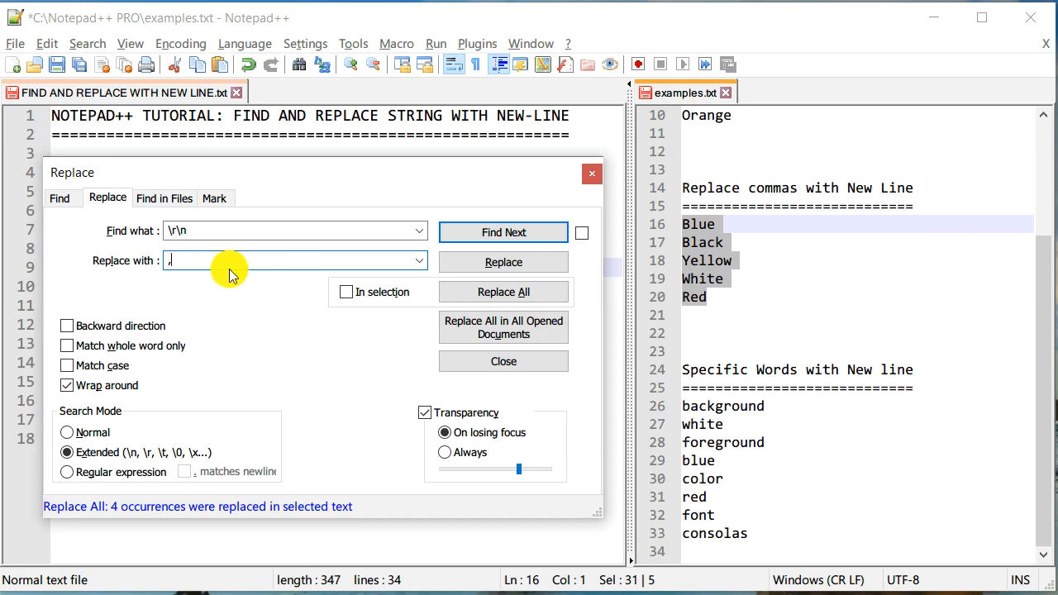
mouse_move(347, 301)
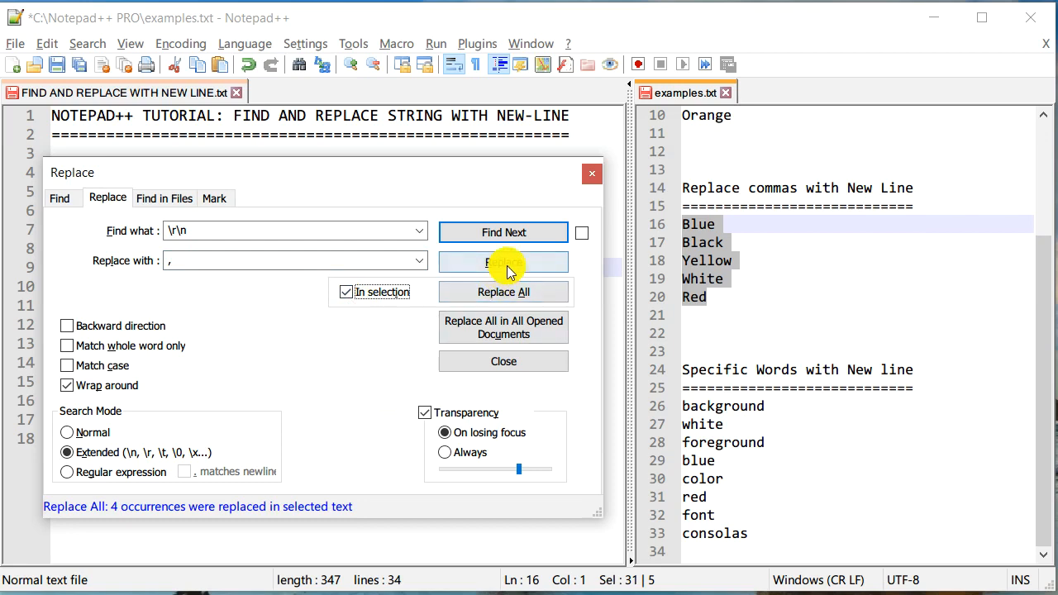
mouse_move(449, 294)
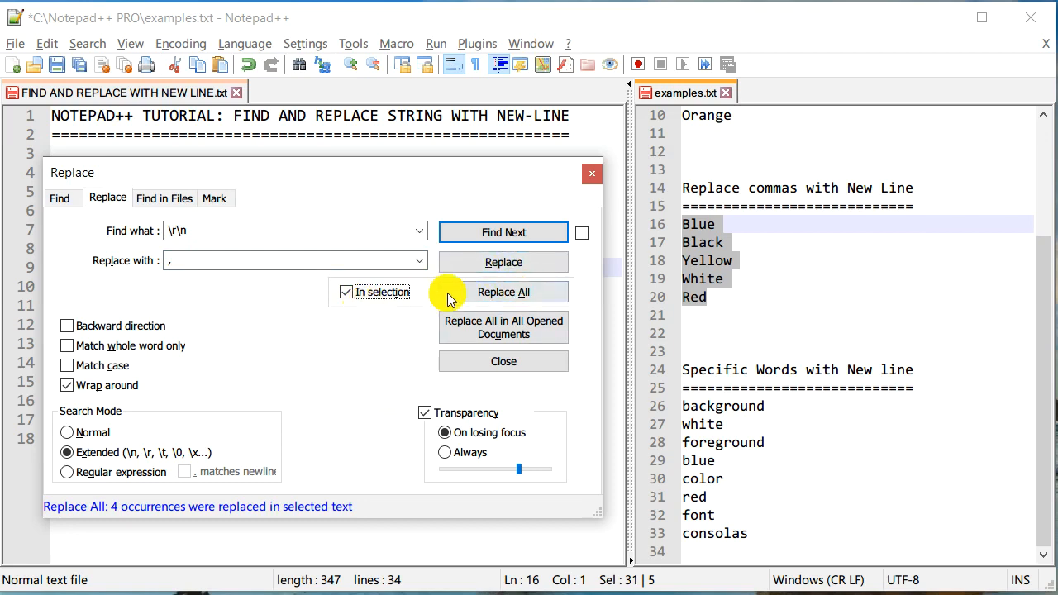
click(503, 291)
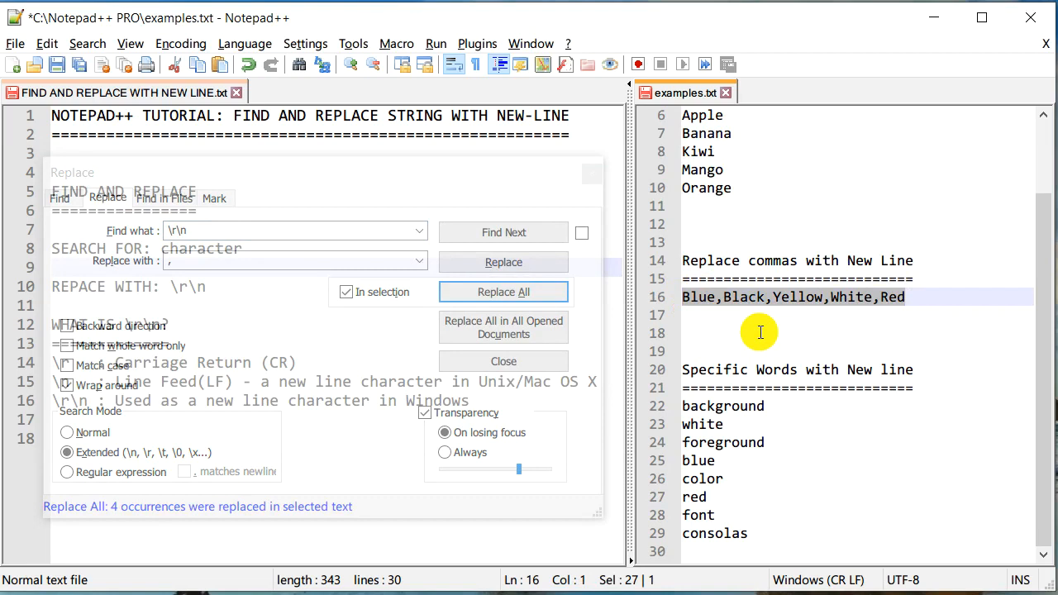
Edit line 16 to add a space after each comma: Blue, Black, Yellow, White, Red
click(723, 297)
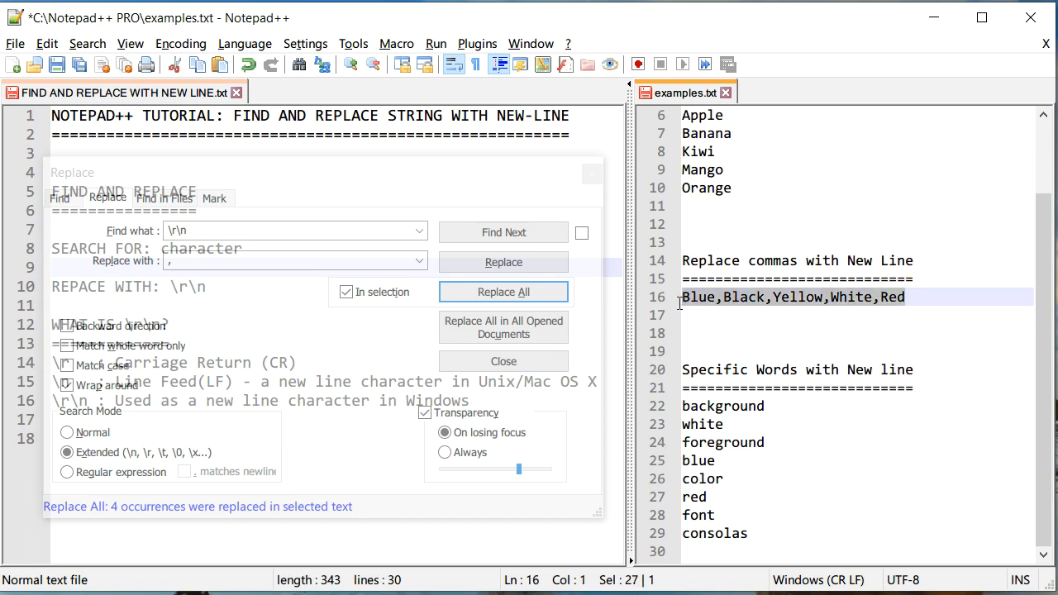
mouse_move(705, 350)
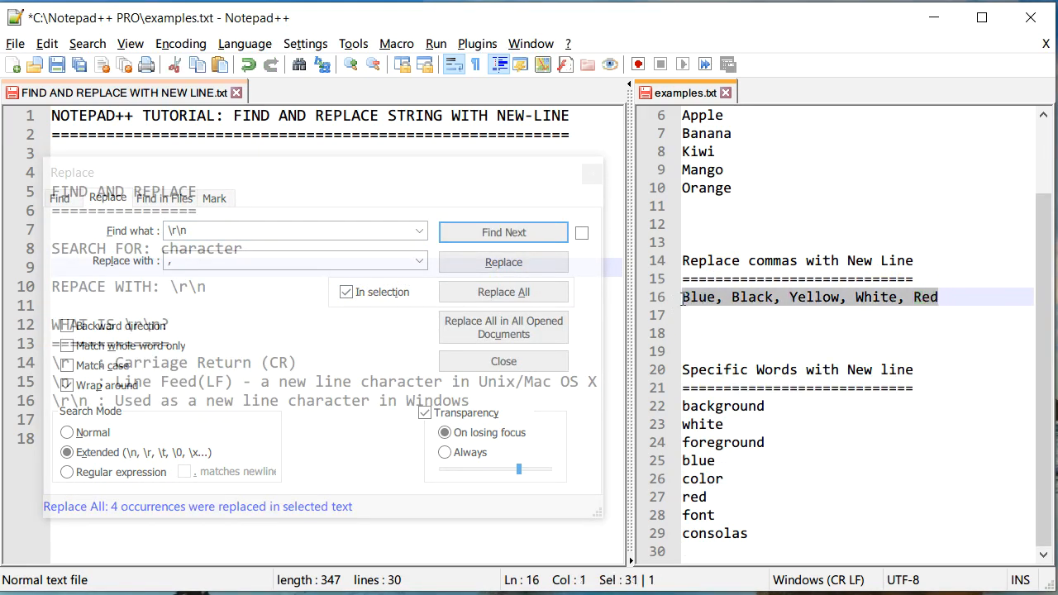
mouse_move(716, 324)
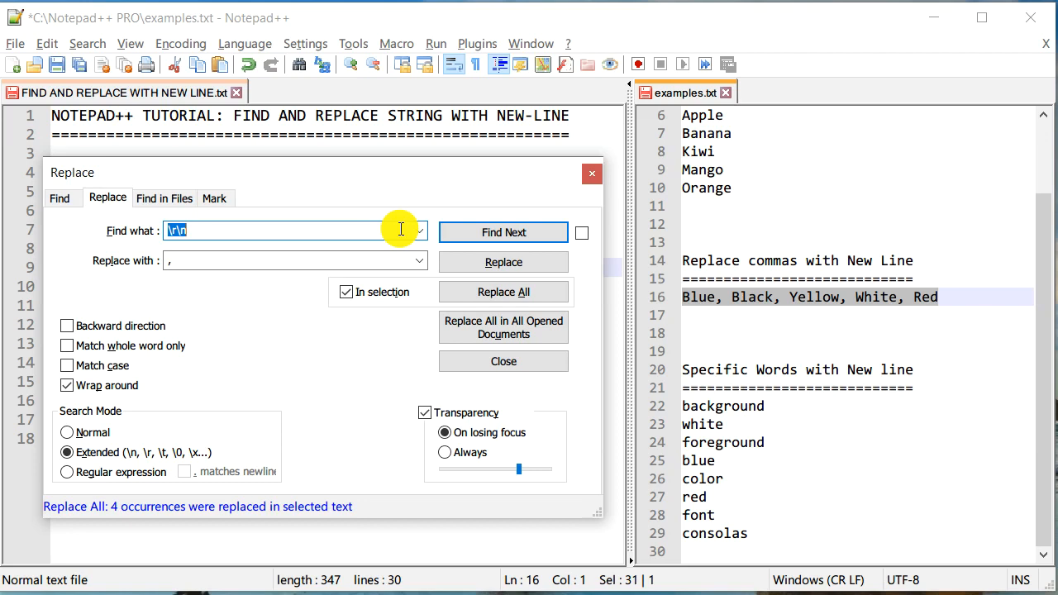
mouse_move(591, 175)
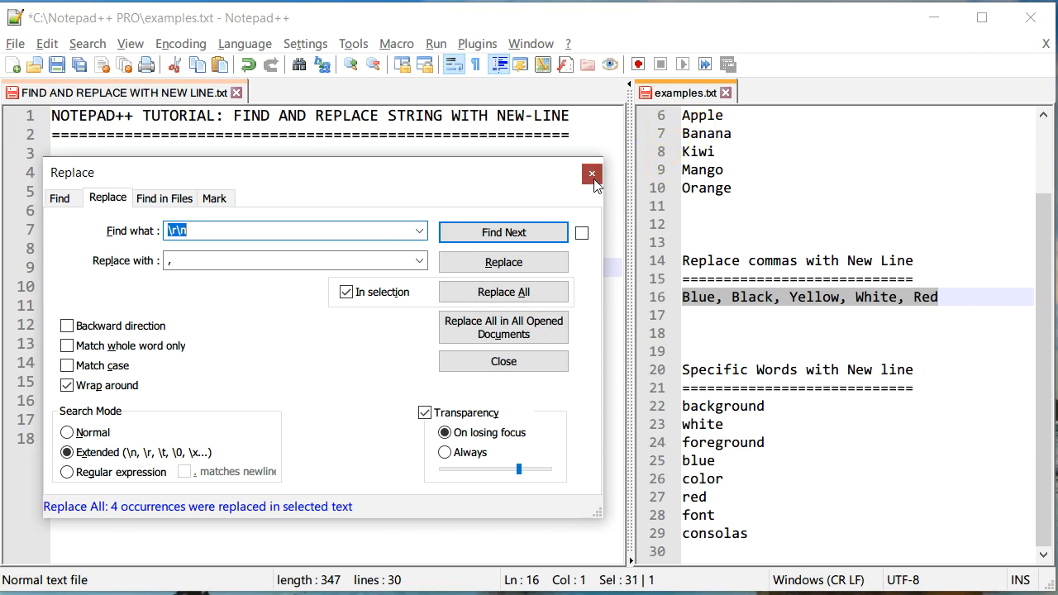
Close the Replace dialog, leaving the colour line as 'Blue, Black, Yellow, White, Red'
click(592, 173)
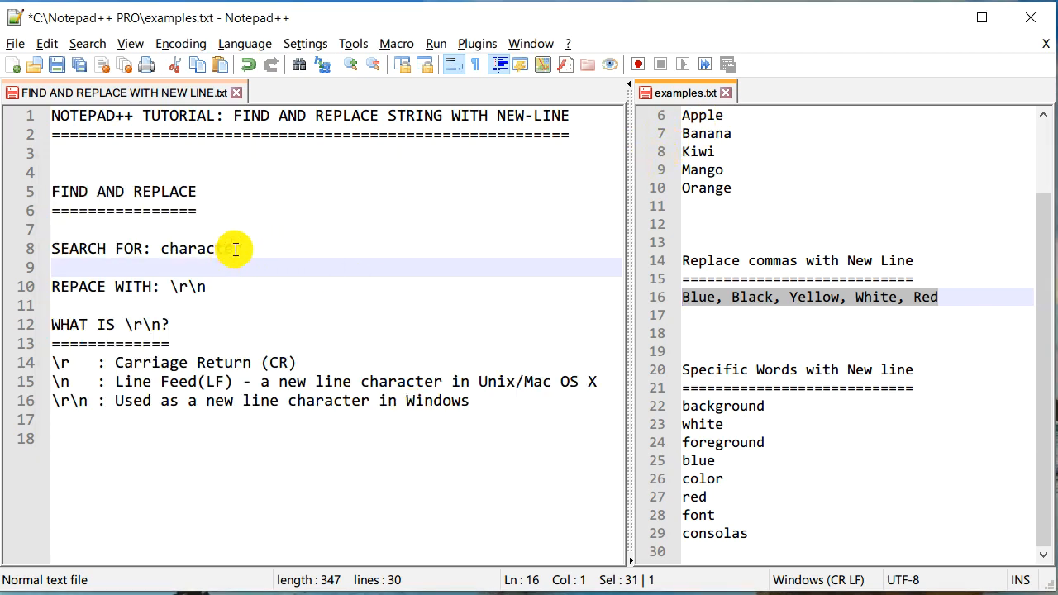